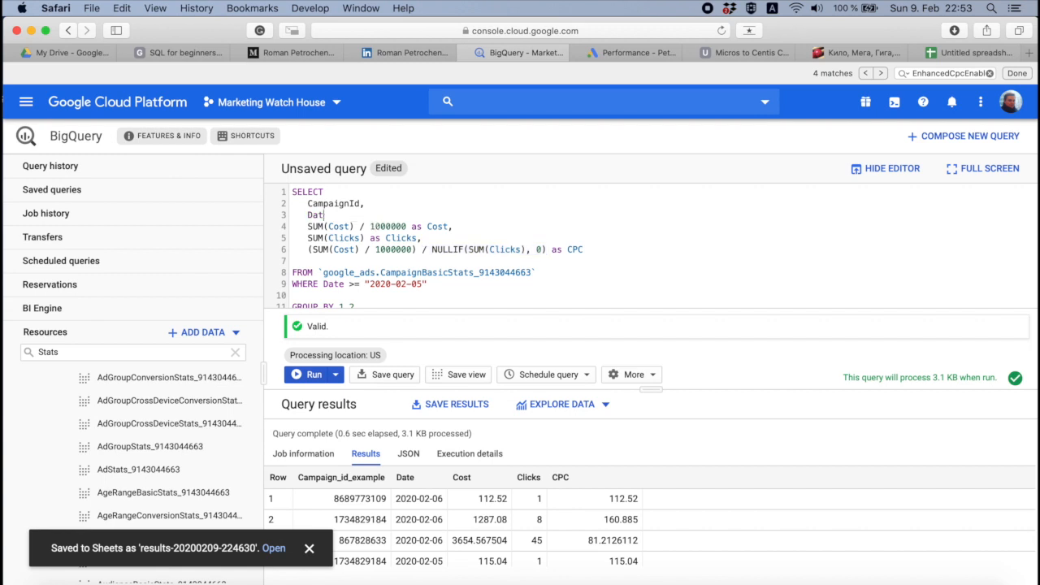
Add COUNT(Date) as number_dates after CampaignId, run it, then begin changing the count to DISTINCT.
{"action": "type", "text": "COUNT("}
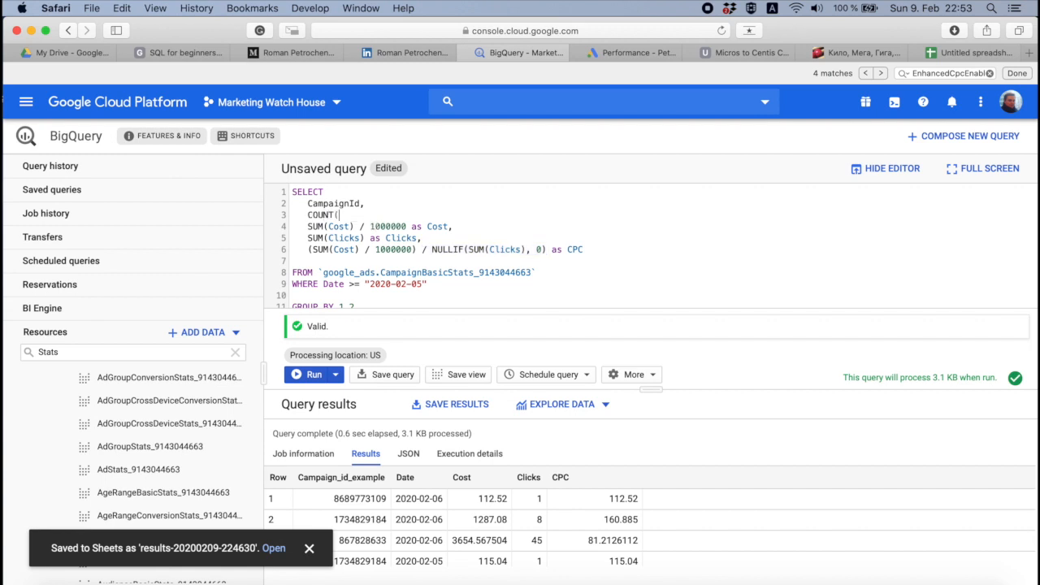
{"action": "type", "text": "Date"}
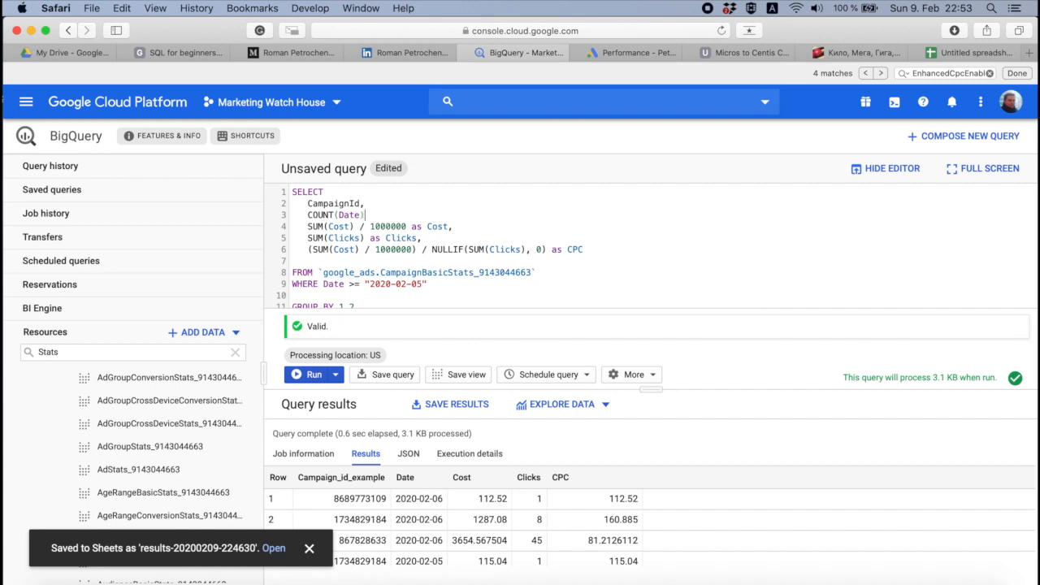
{"action": "type", "text": "as number_dates,"}
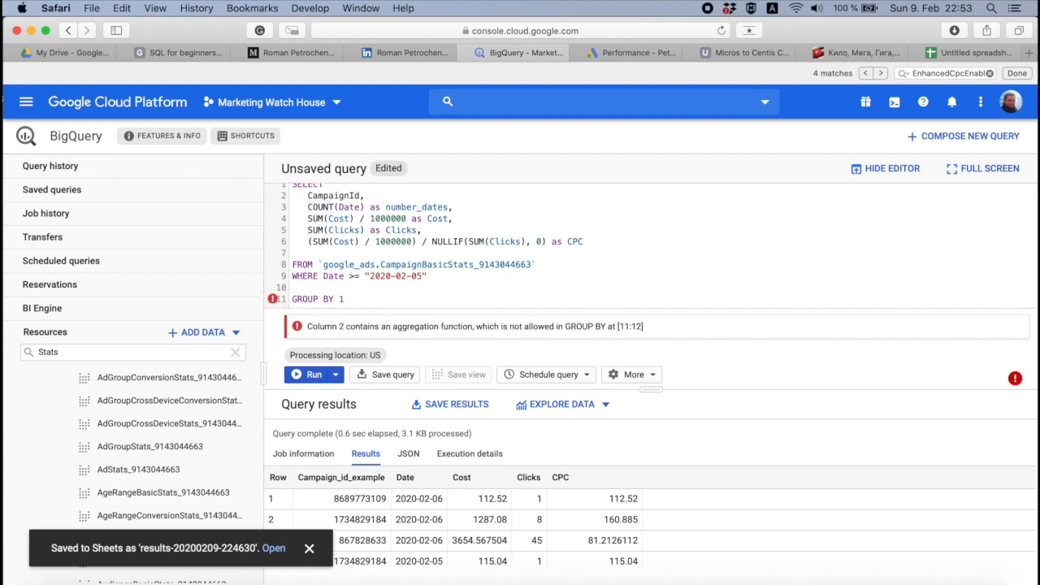
{"action": "left_click", "coordinate": [313, 374]}
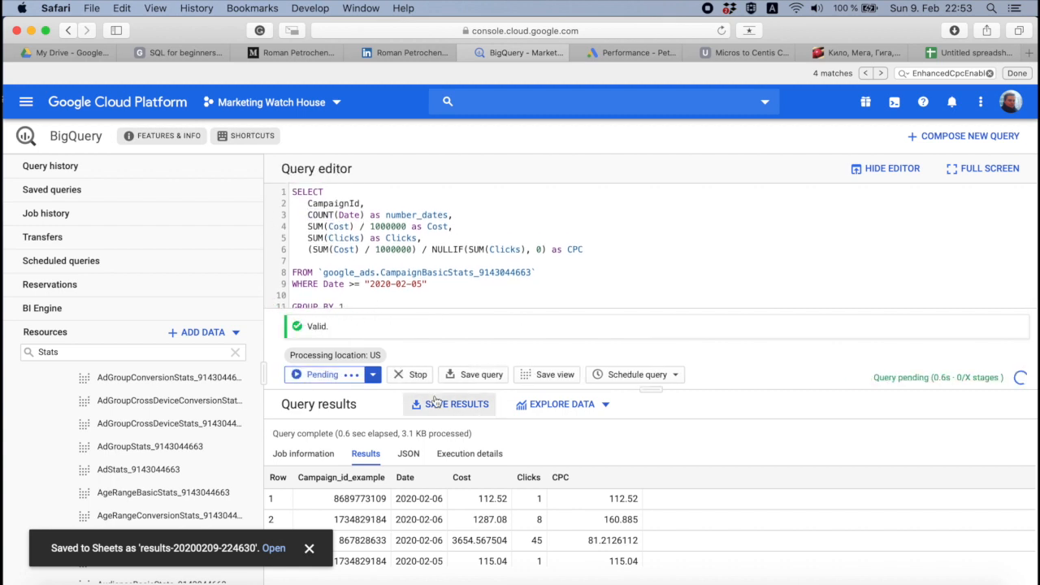
{"action": "left_click", "coordinate": [314, 374]}
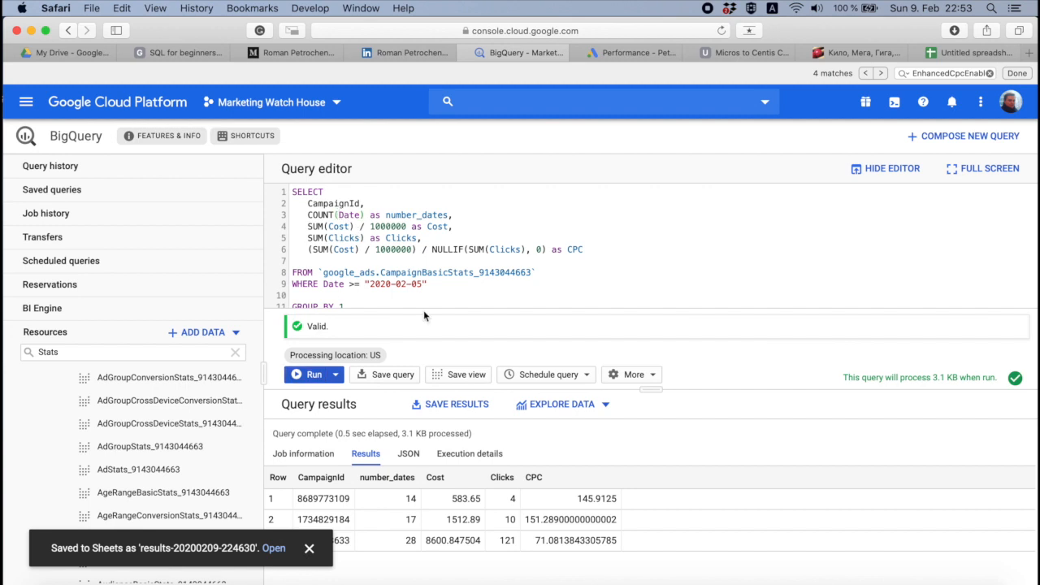
{"action": "type", "text": "DISTINCT"}
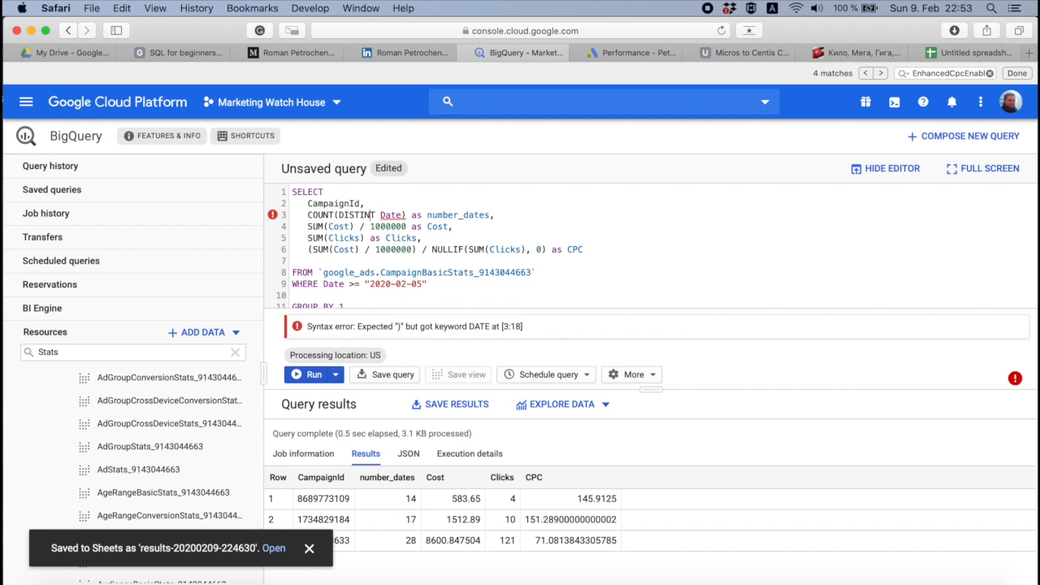
Run the query with COUNT(DISTINCT Date) so each campaign shows 3 dates.
{"action": "left_click", "coordinate": [314, 374]}
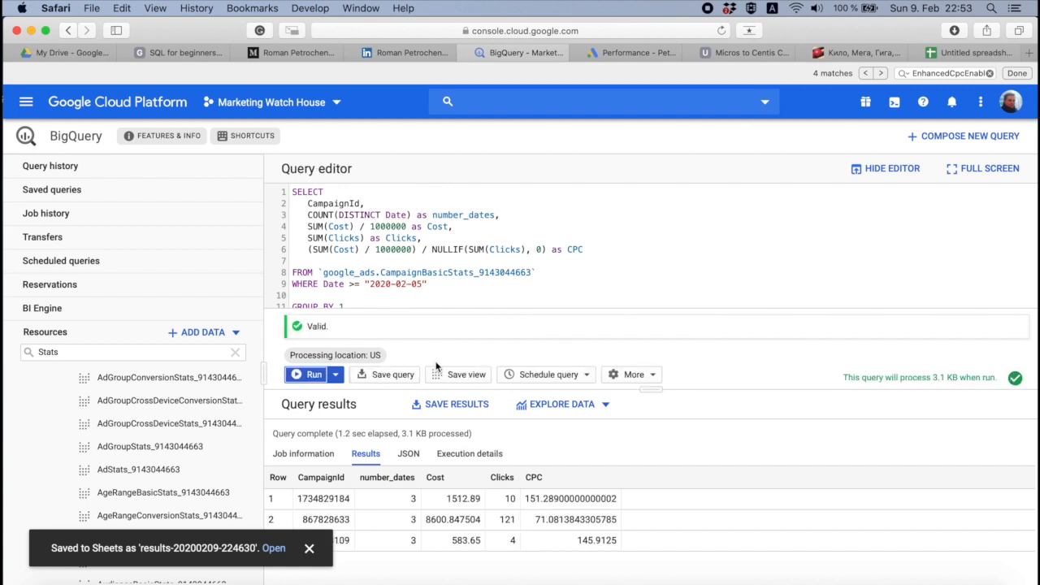
{"action": "mouse_move", "coordinate": [414, 510]}
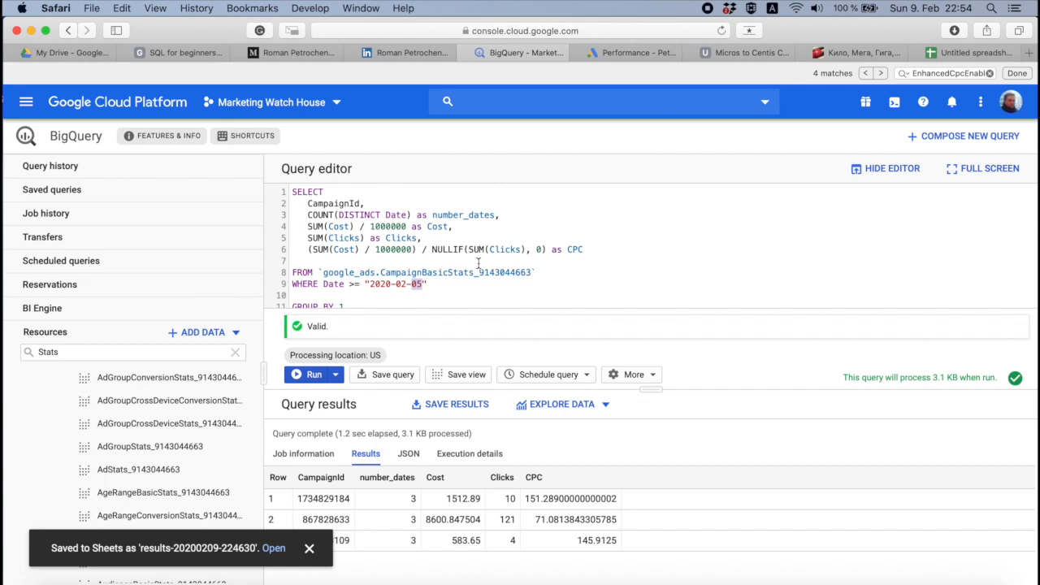
{"action": "mouse_move", "coordinate": [440, 498]}
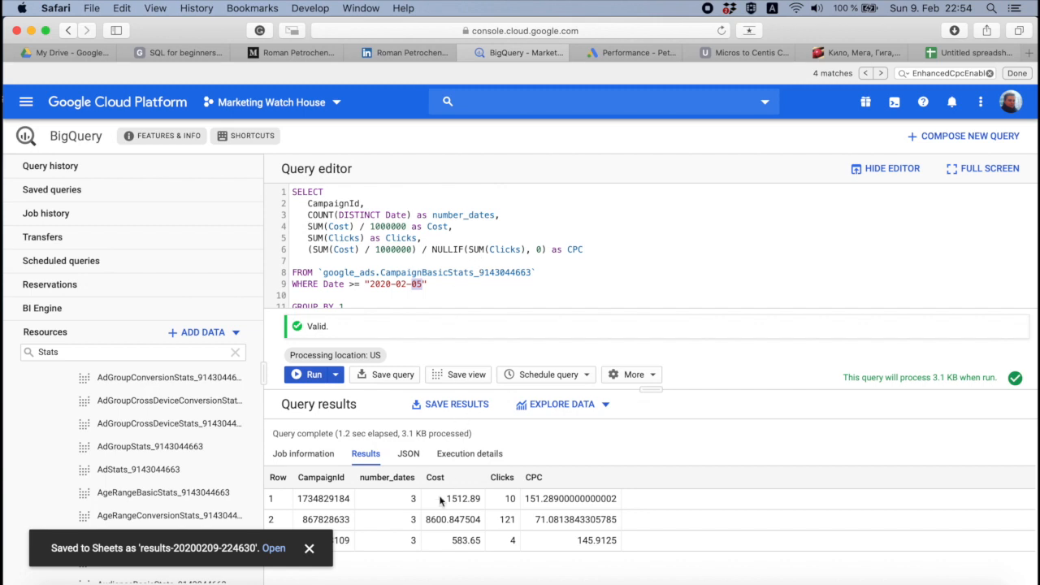
{"action": "double_click", "coordinate": [357, 215]}
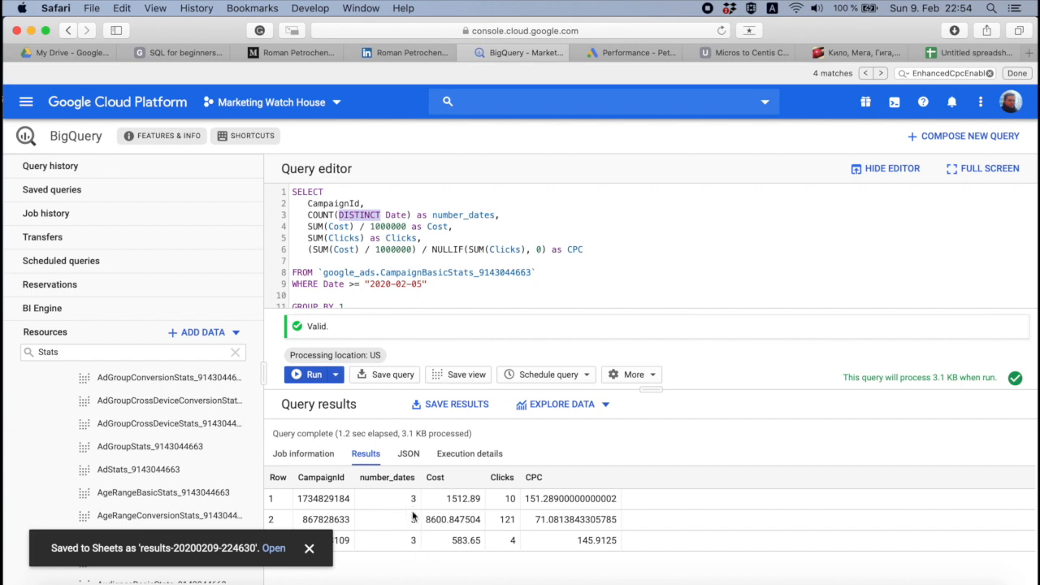
{"action": "mouse_move", "coordinate": [465, 249]}
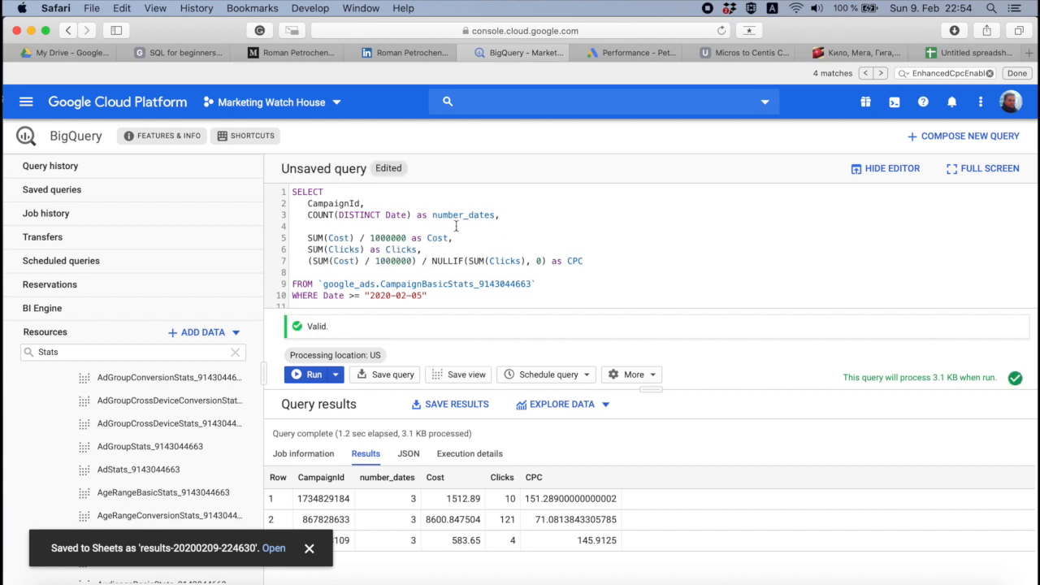
Add (SUM(Cost) / 1000000) / (COUNT(DISTINCT Date)) as avg_spend_per_day on a new line.
{"action": "double_click", "coordinate": [463, 215]}
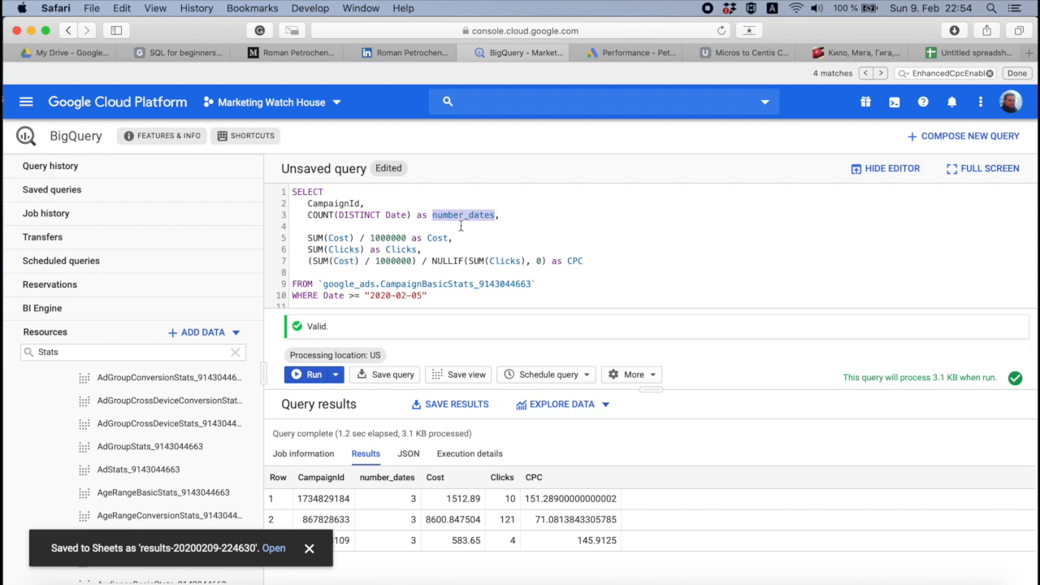
{"action": "left_click", "coordinate": [406, 237]}
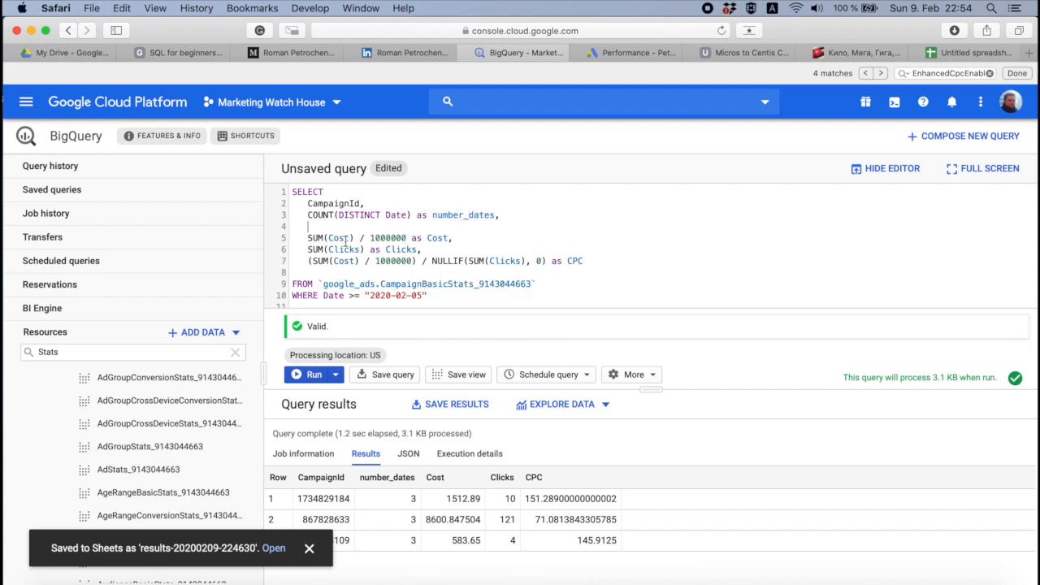
{"action": "type", "text": "(SUM(Cost) / 1000000) /"}
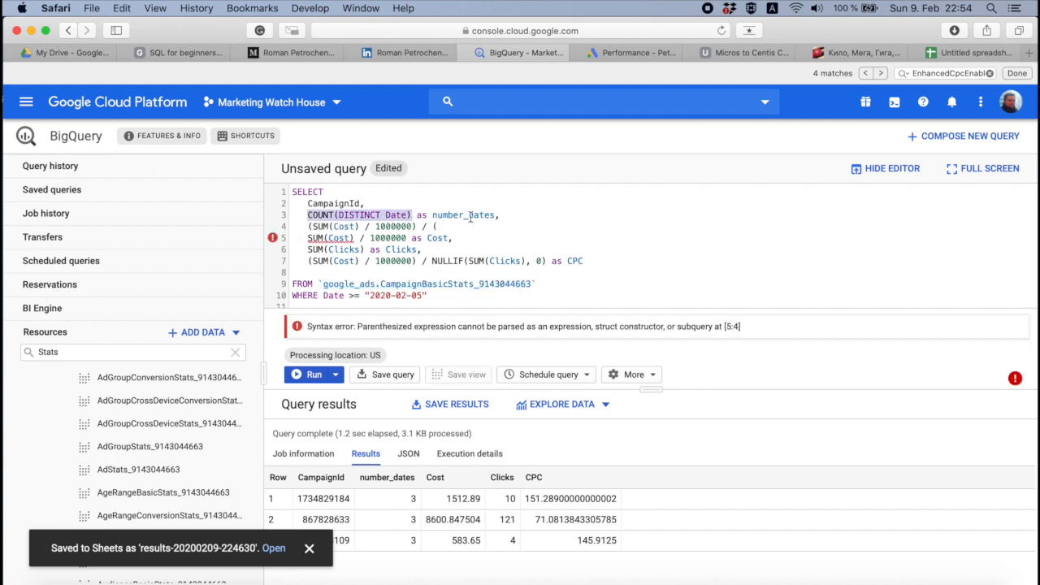
{"action": "type", "text": "(COUNT(DISTINCT Date)) as"}
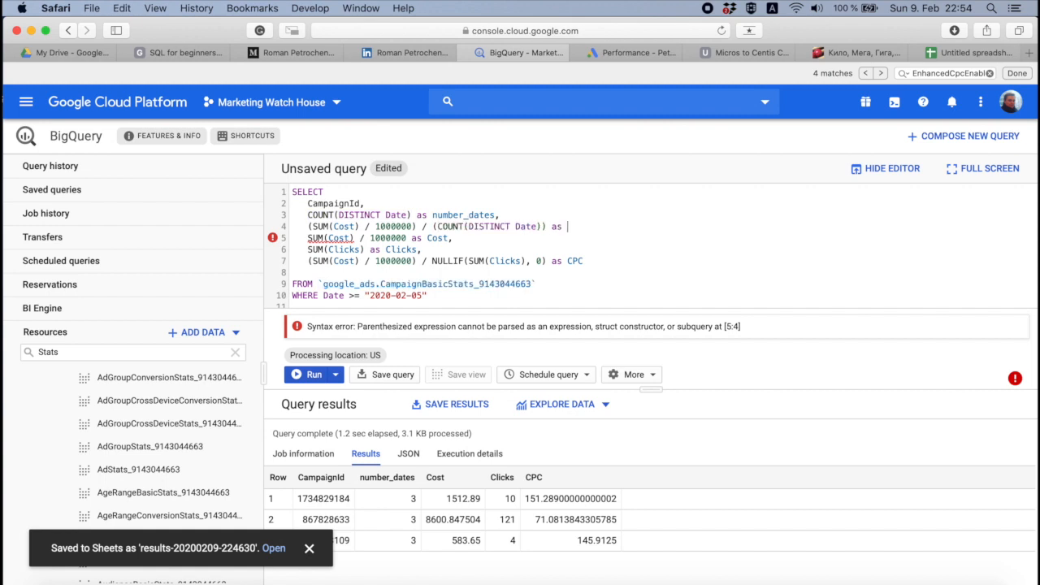
{"action": "type", "text": "avg_"}
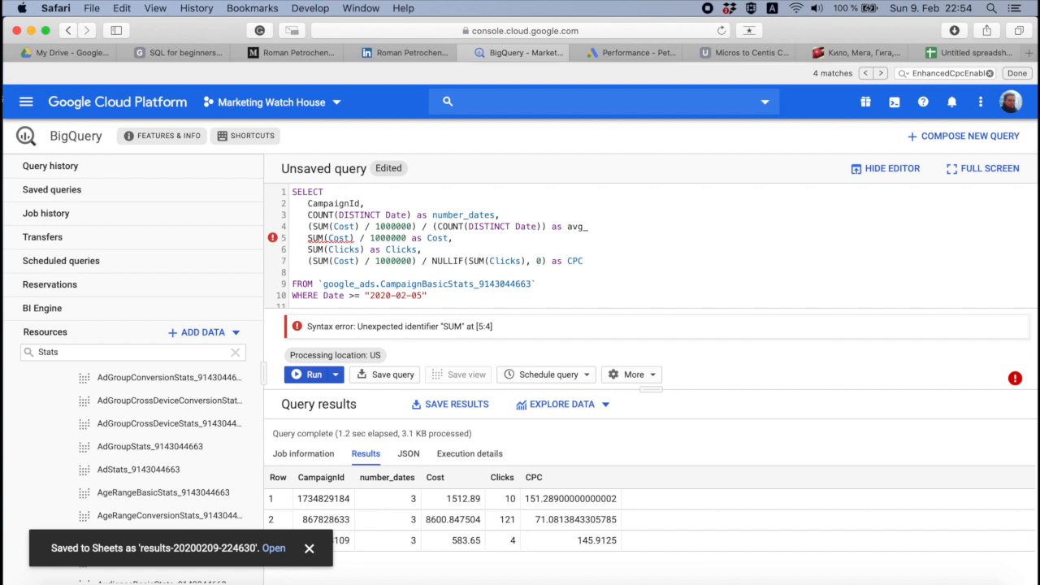
{"action": "type", "text": "spend,"}
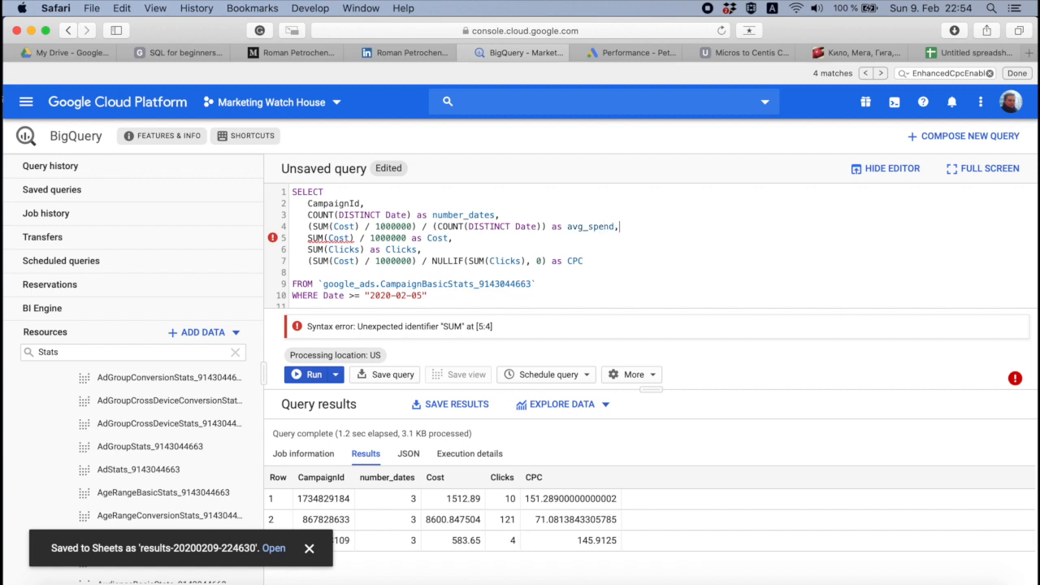
{"action": "type", "text": "_per_day"}
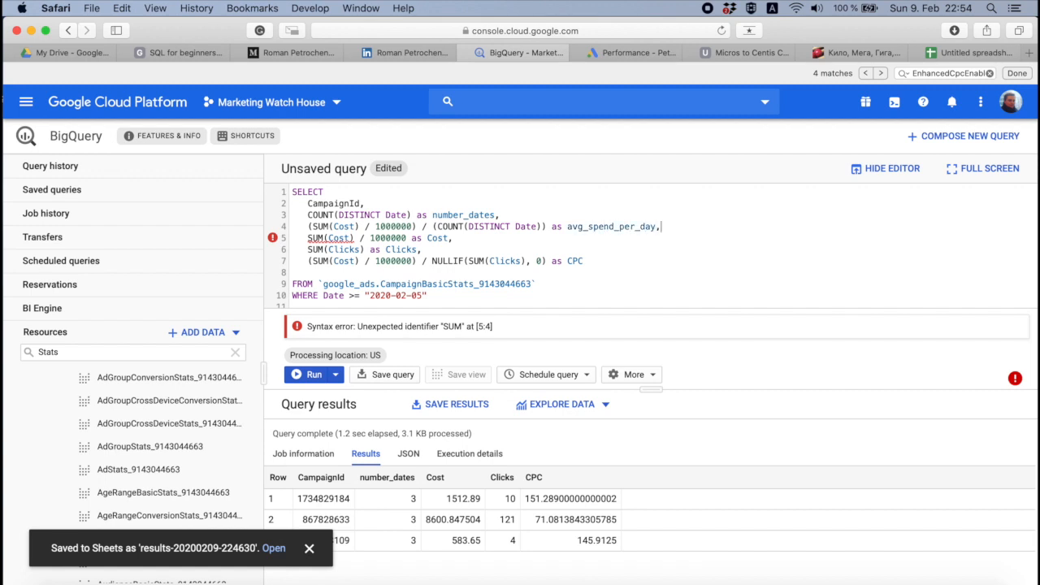
Run the query and inspect the long unrounded avg_spend_per_day value.
{"action": "left_click", "coordinate": [312, 374]}
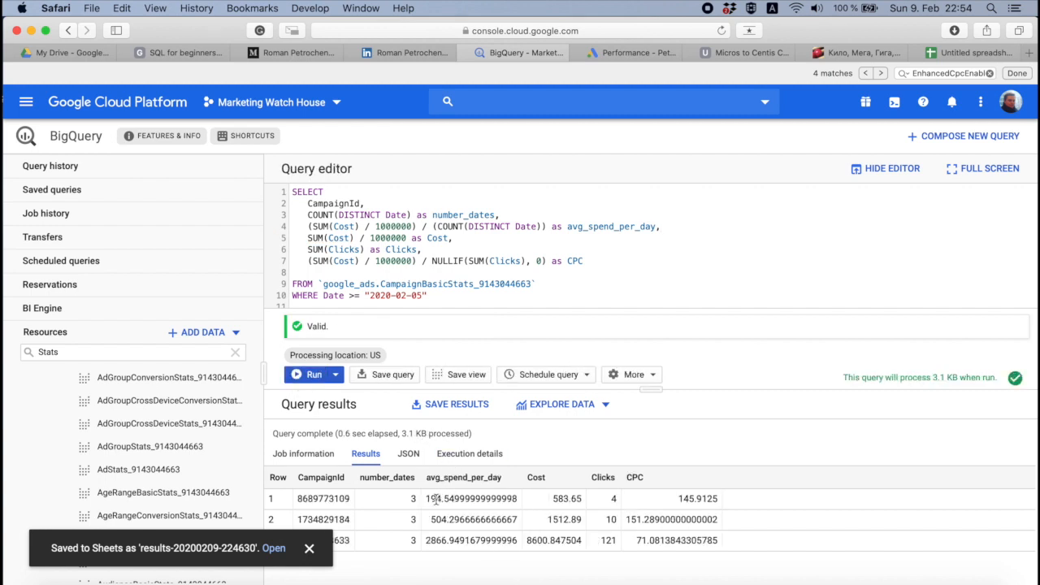
{"action": "double_click", "coordinate": [471, 497]}
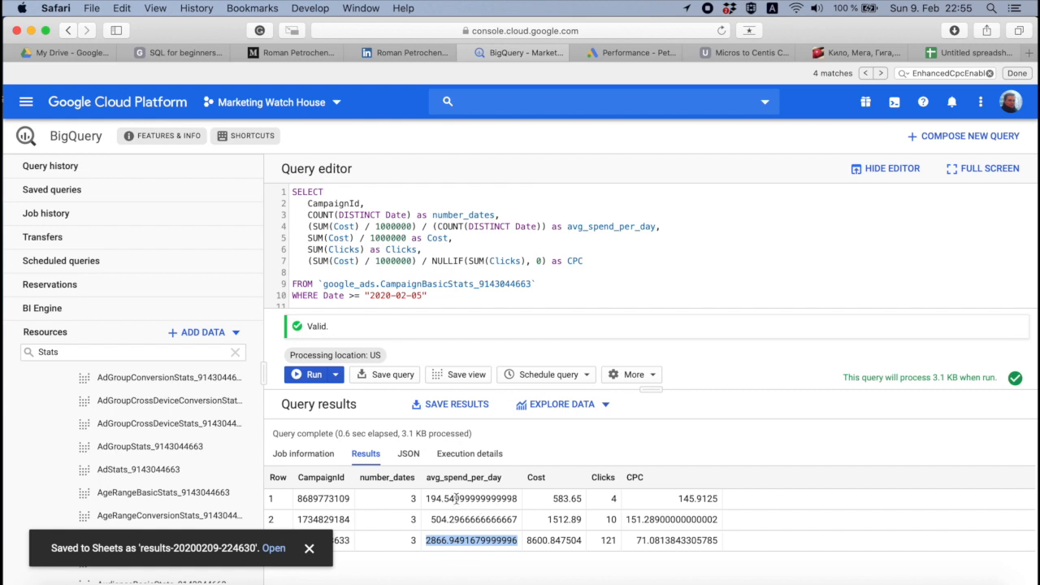
{"action": "mouse_move", "coordinate": [442, 446]}
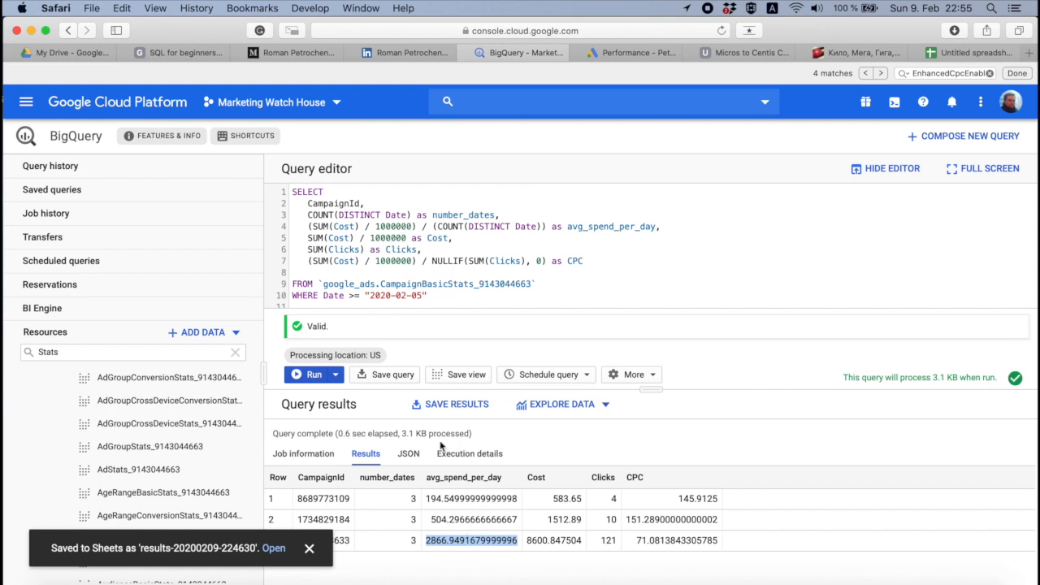
{"action": "mouse_move", "coordinate": [422, 265]}
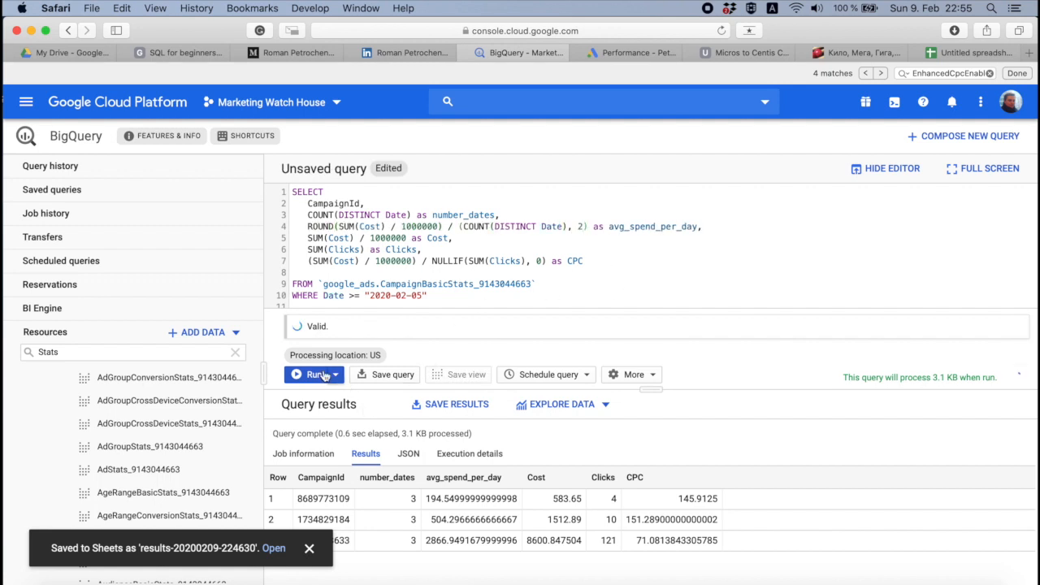
Wrap avg_spend_per_day in ROUND, fix the parenthesis error, and rerun at 2 then 0 decimals.
{"action": "left_click", "coordinate": [313, 373]}
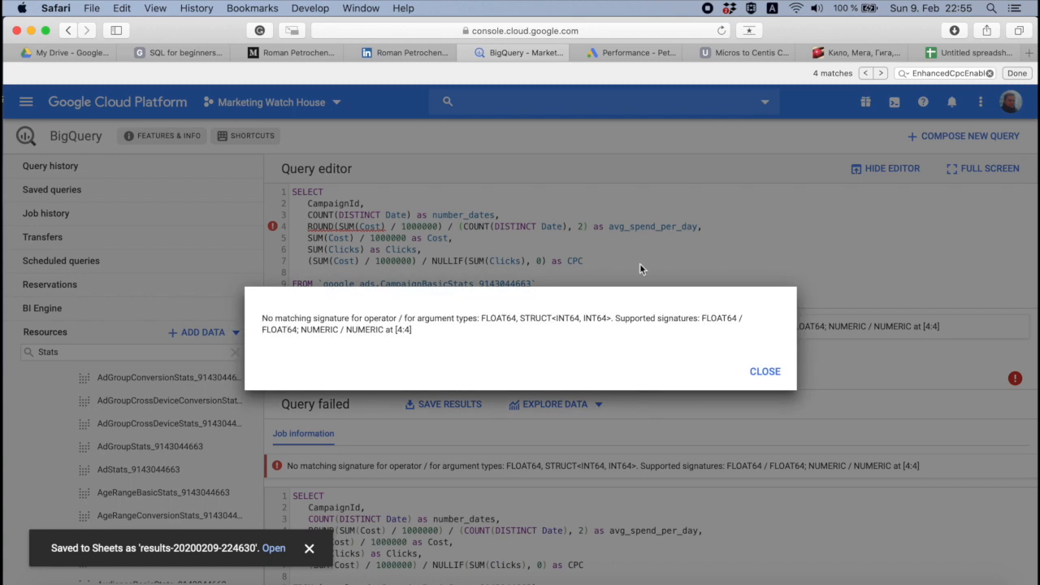
{"action": "left_click", "coordinate": [764, 371]}
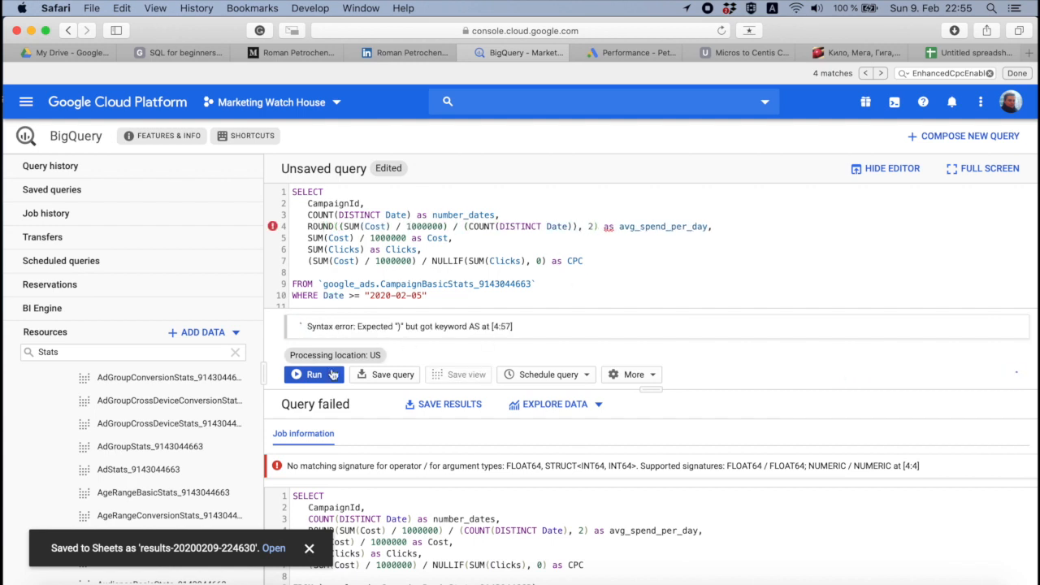
{"action": "left_click", "coordinate": [314, 374]}
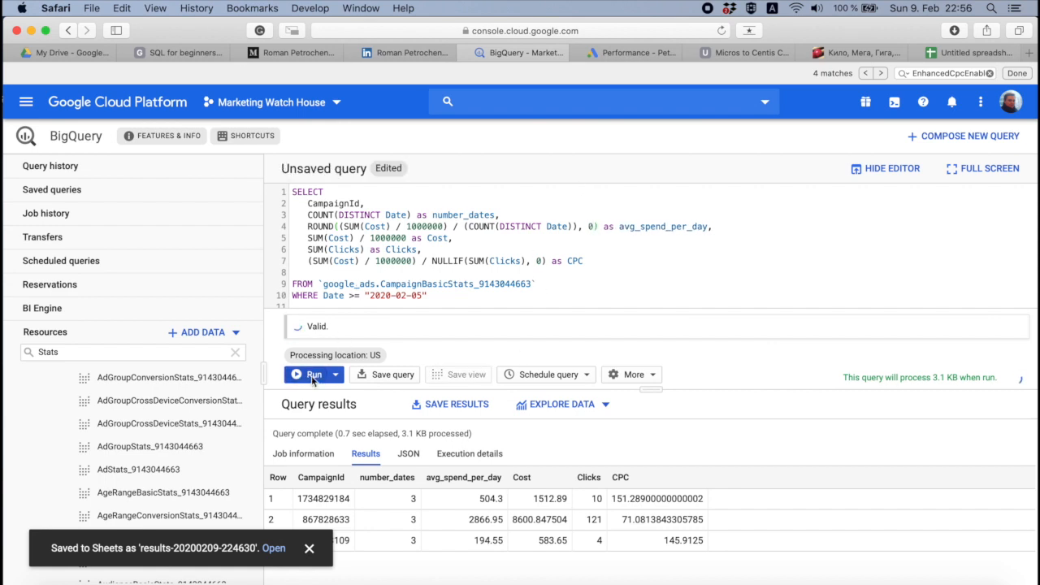
{"action": "left_click", "coordinate": [309, 373]}
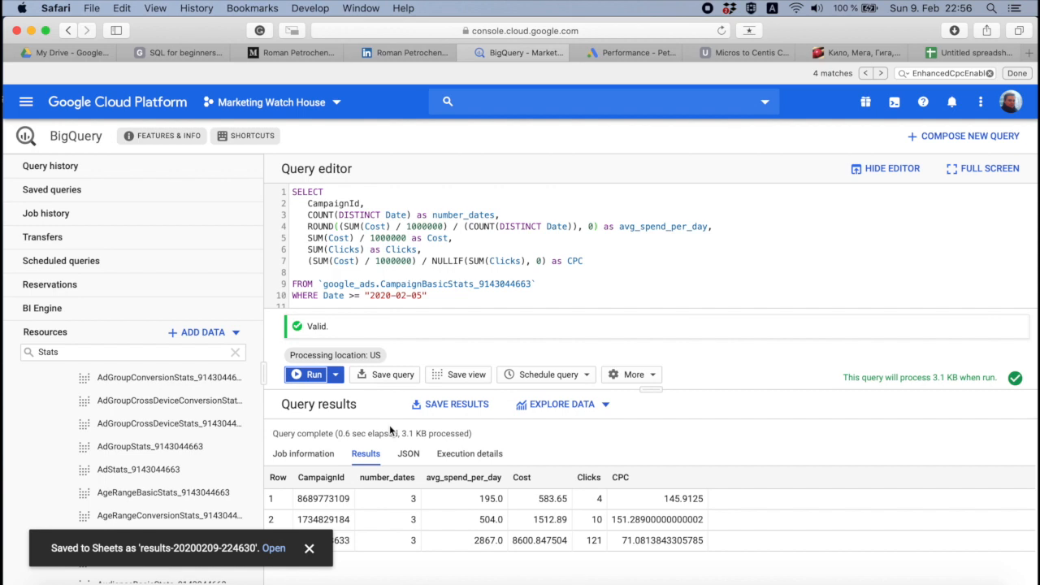
{"action": "mouse_move", "coordinate": [491, 553]}
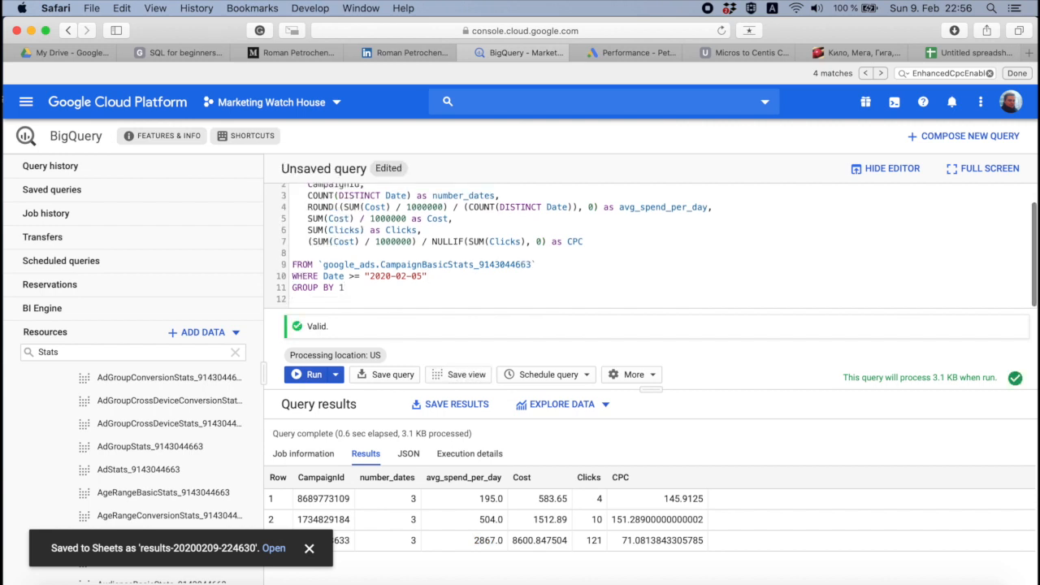
Add HAVING avg_spend_per_day > 1000 and run, leaving only campaign 867828633 at 2867.0.
{"action": "type", "text": "HAVING"}
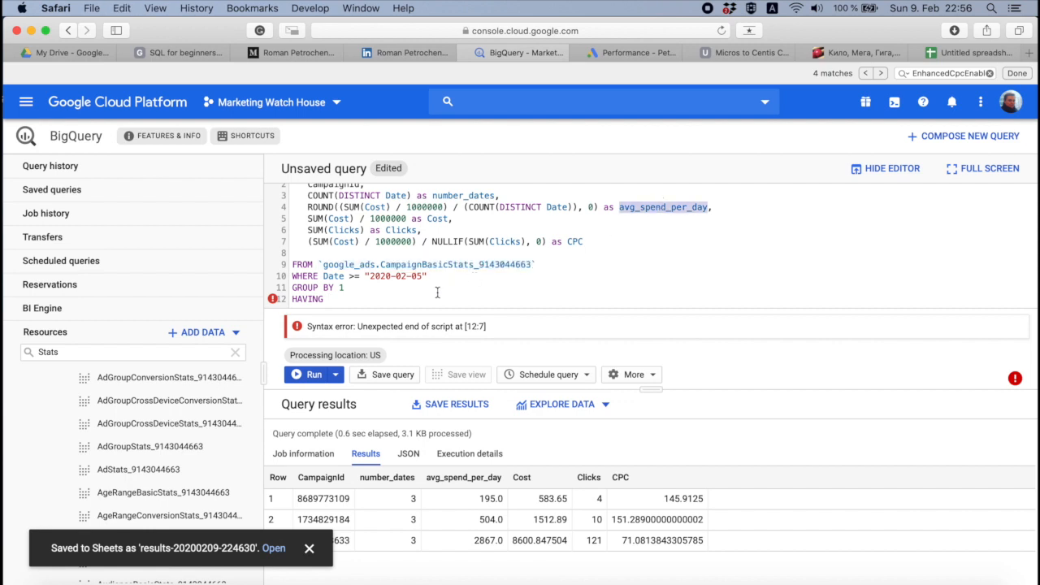
{"action": "type", "text": "avg_spend_per_day > 1000"}
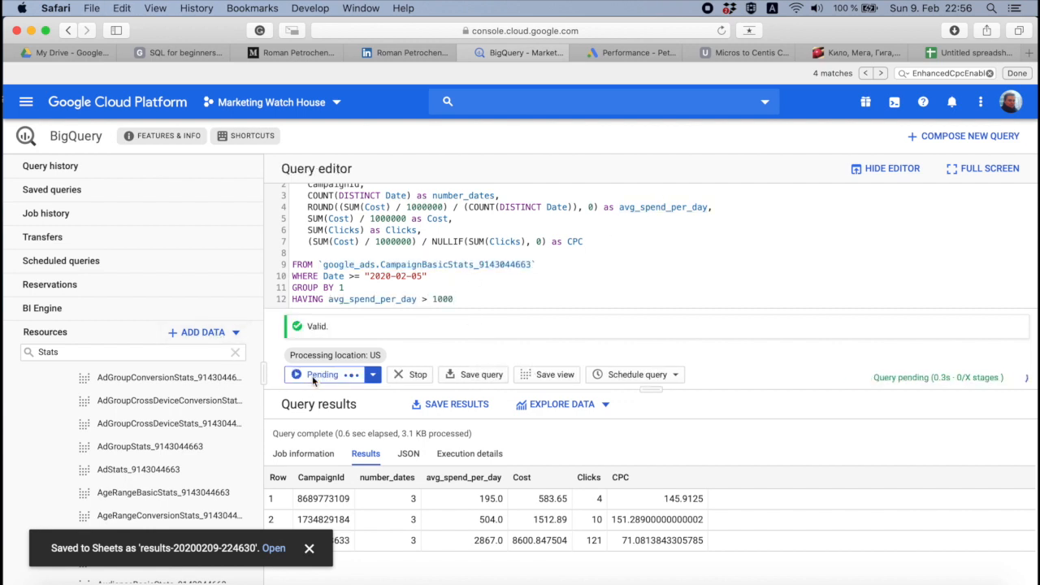
{"action": "left_click", "coordinate": [314, 374]}
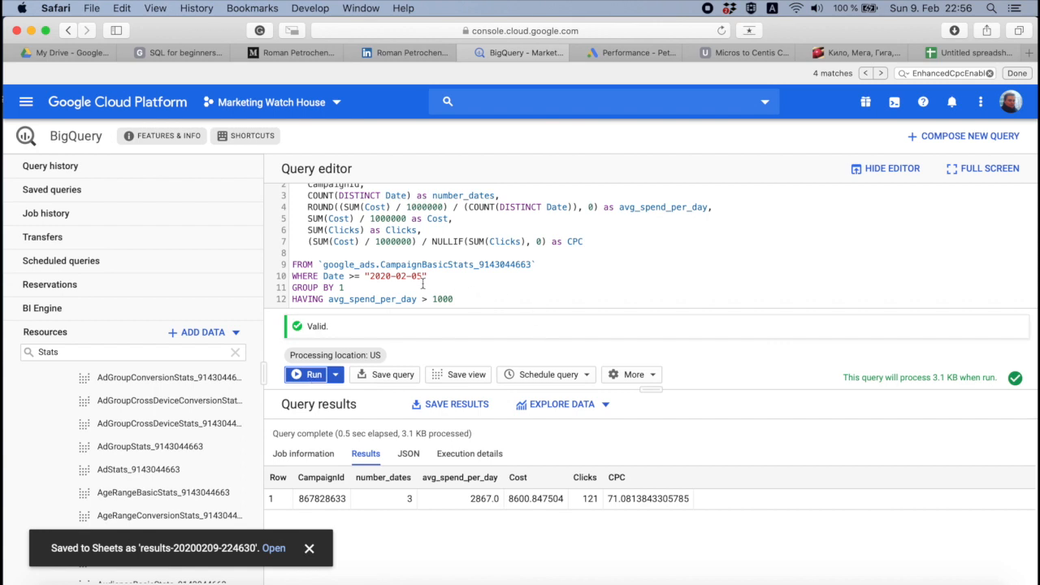
{"action": "left_click", "coordinate": [162, 448]}
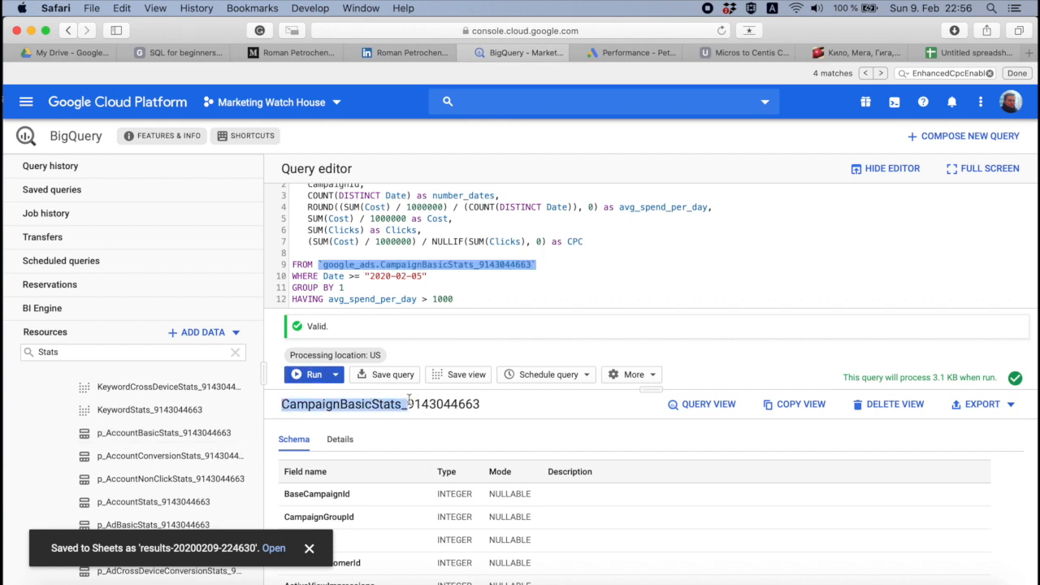
{"action": "type", "text": "CampaignBasicStats_"}
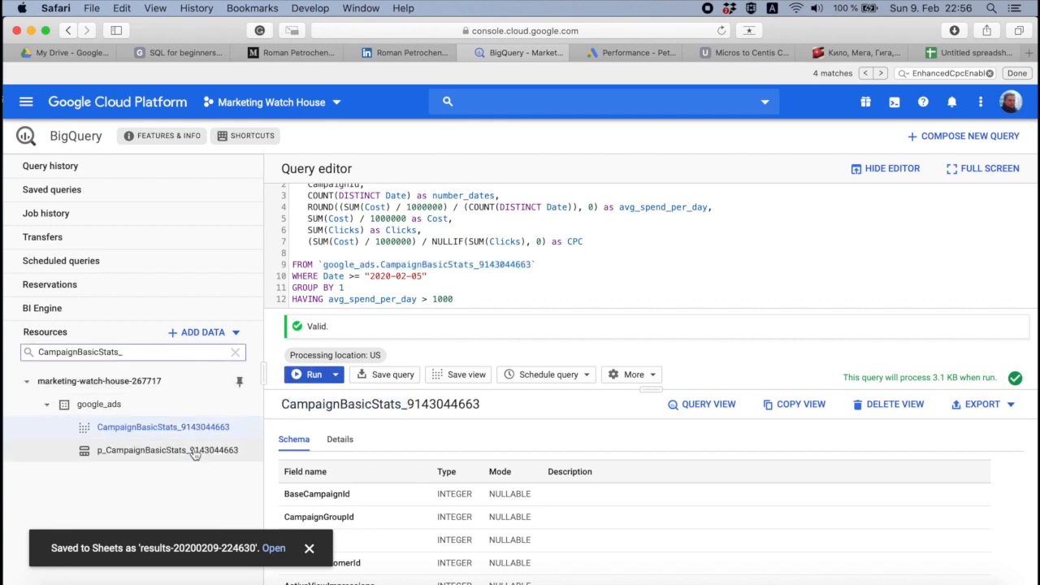
{"action": "left_click", "coordinate": [166, 448]}
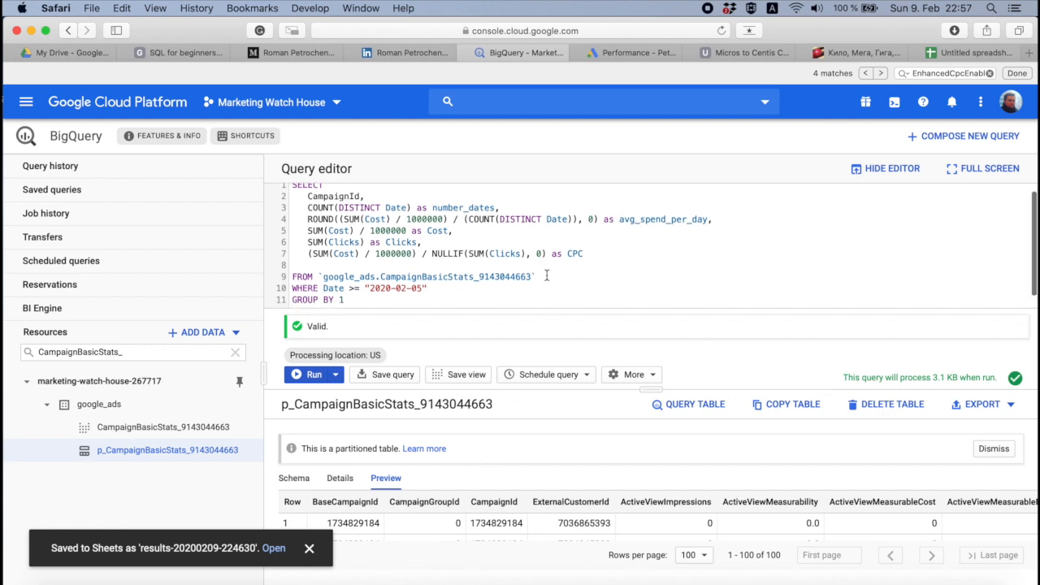
{"action": "type", "text": "HAVING avg_spend_per_day > 1000"}
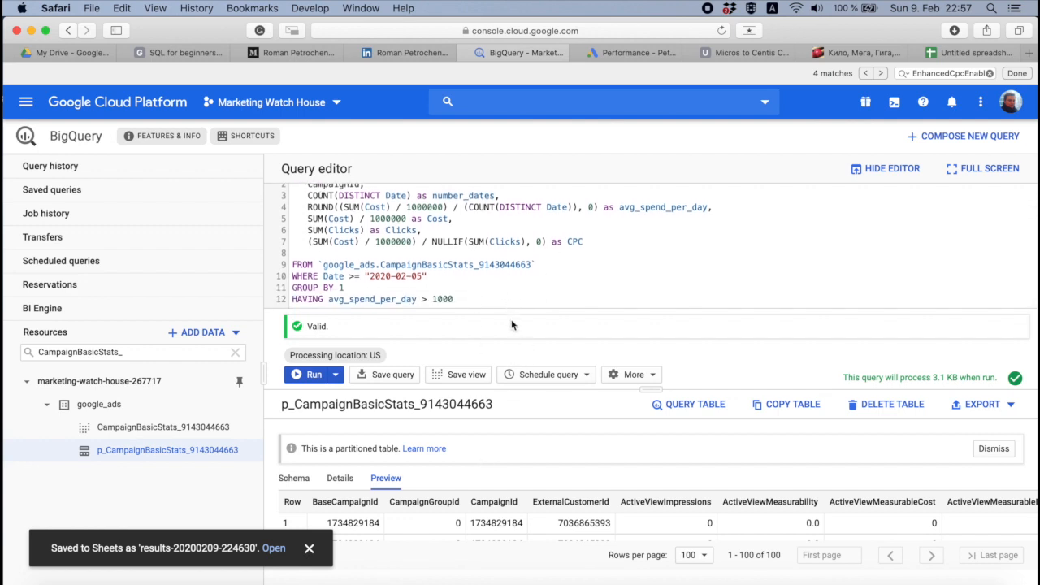
{"action": "mouse_move", "coordinate": [478, 344]}
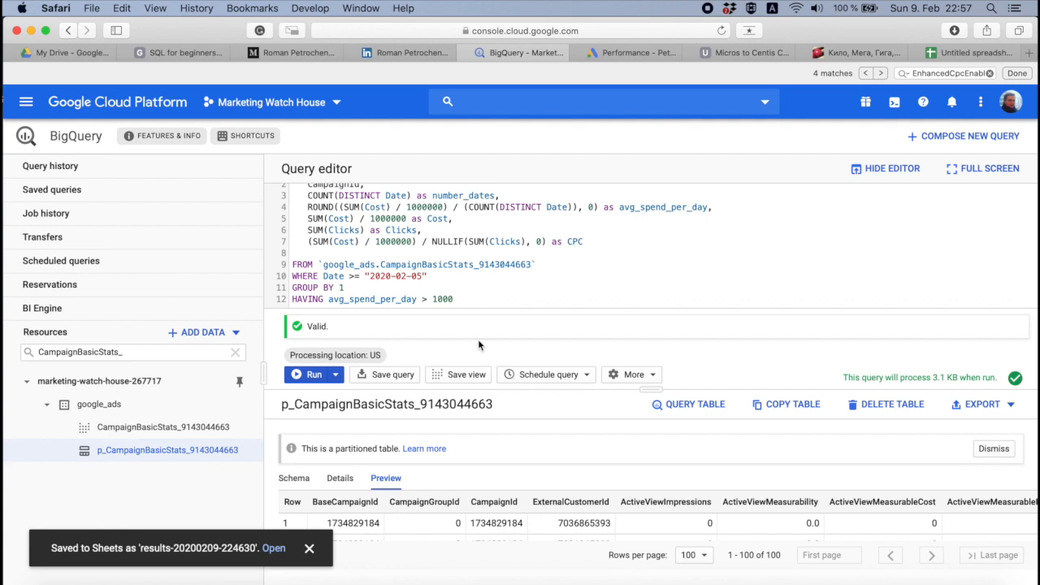
{"action": "mouse_move", "coordinate": [507, 480]}
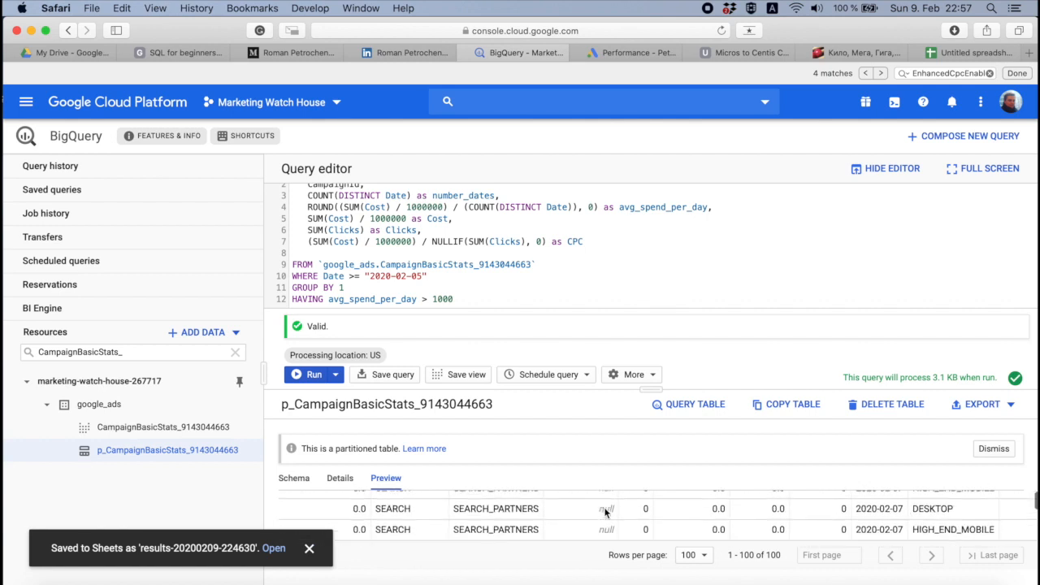
{"action": "scroll", "scroll_direction": "down", "scroll_amount": 3}
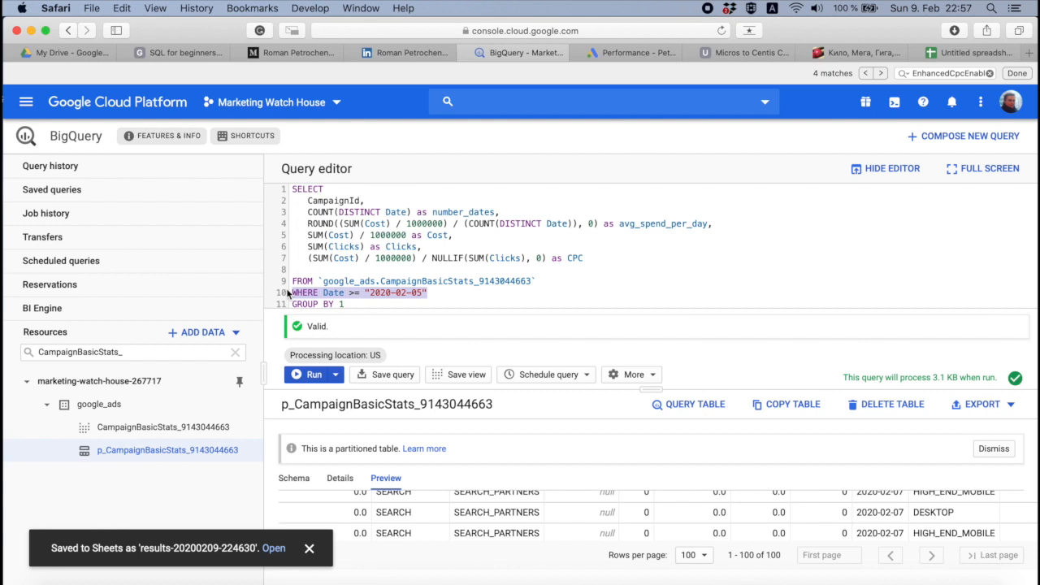
Re-add HAVING avg_spend_per_day > 1000 after GROUP BY and run the query.
{"action": "type", "text": "HAVING avg_spend_per_day > 1000"}
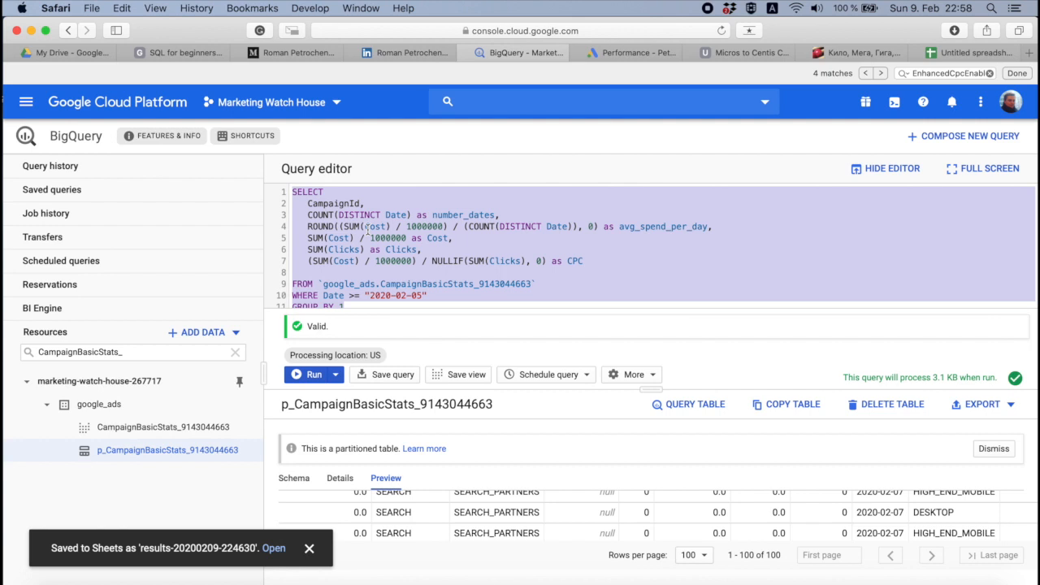
{"action": "scroll", "scroll_direction": "down", "scroll_amount": 3}
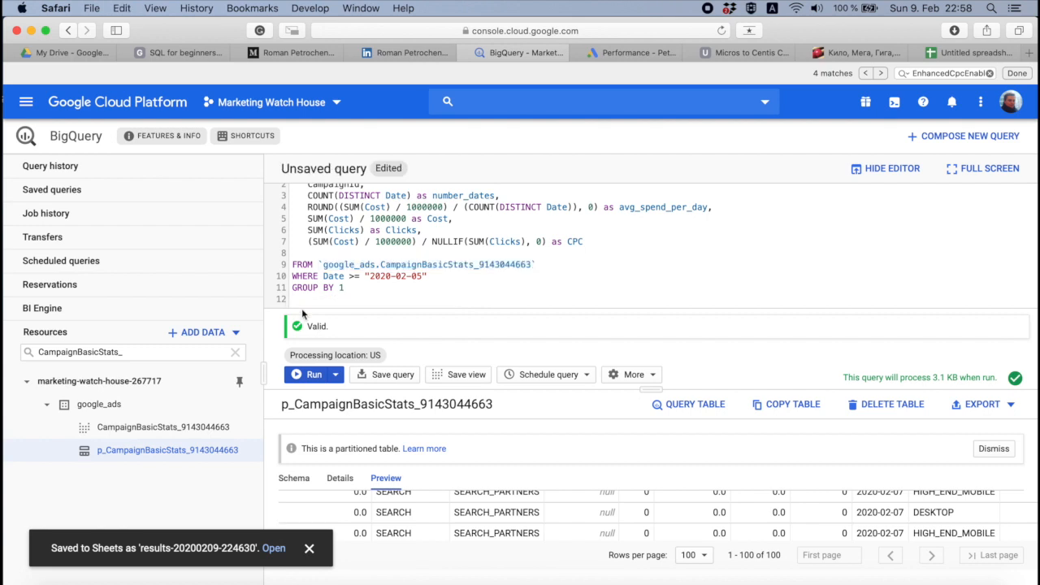
{"action": "left_click", "coordinate": [312, 373]}
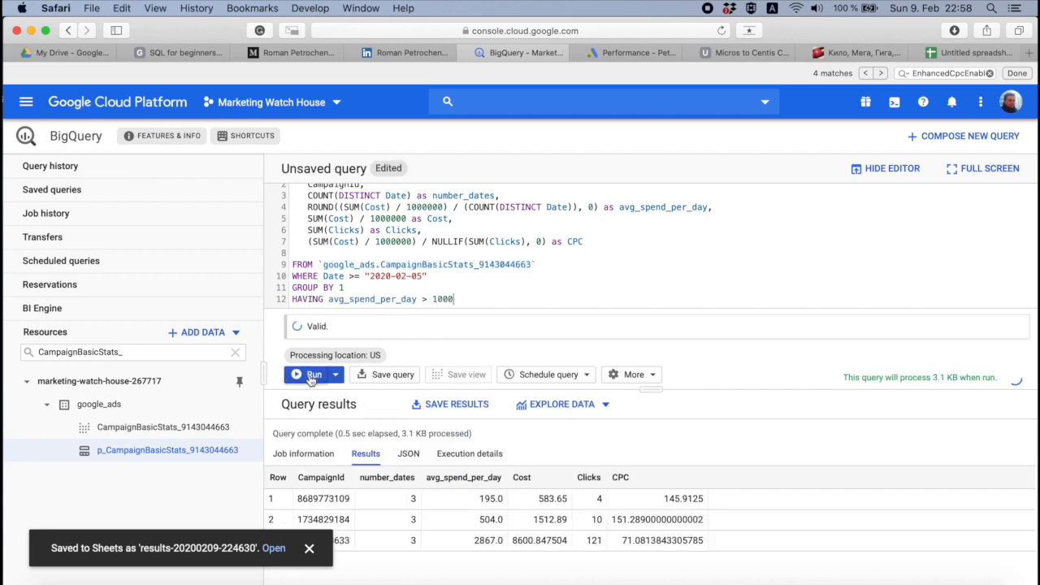
{"action": "left_click", "coordinate": [313, 374]}
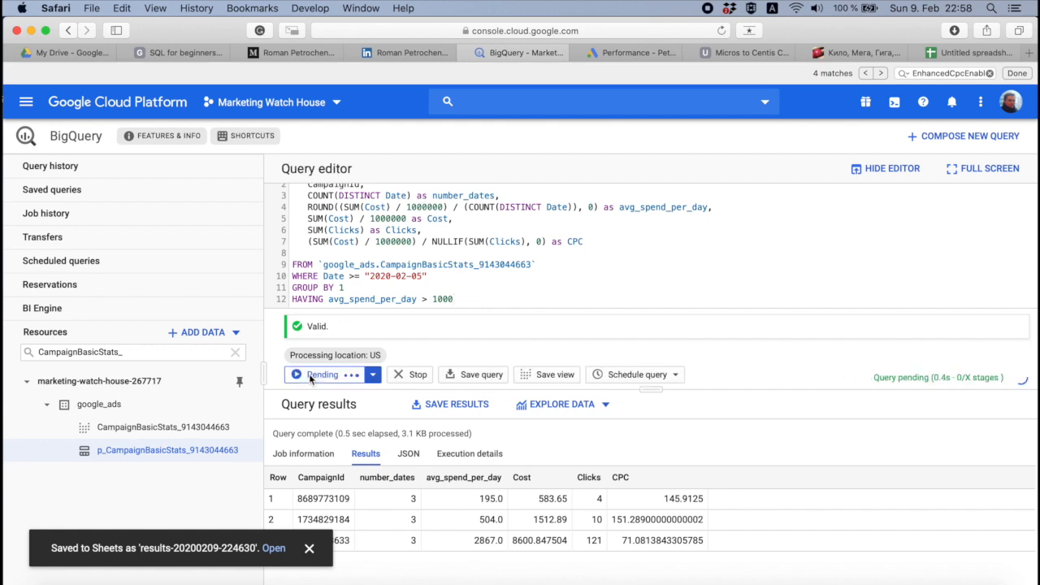
{"action": "left_click", "coordinate": [314, 374]}
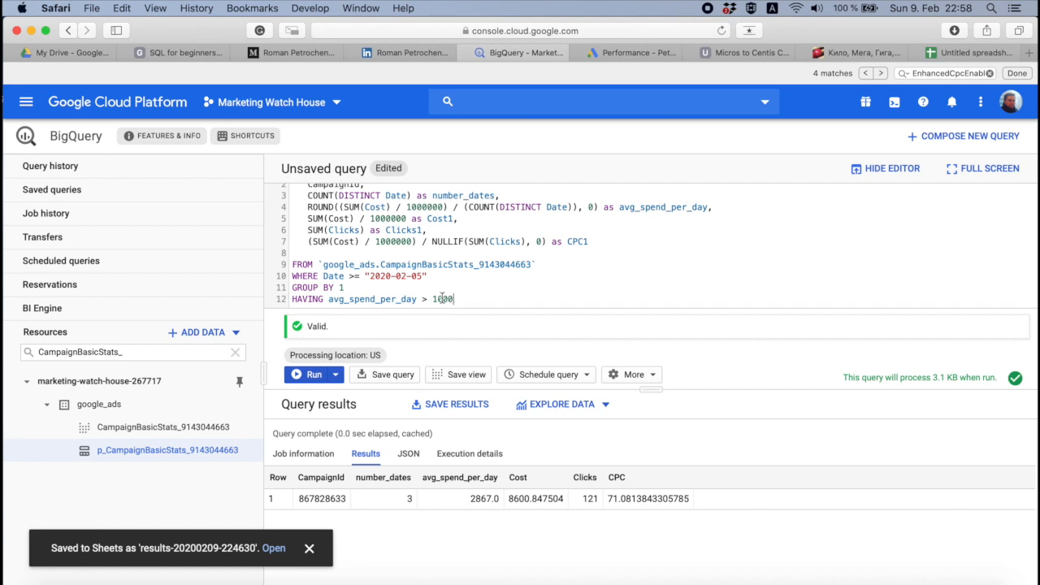
Rename aliases to Cost1, Clicks1, CPC1 and rerun with HAVING Cost > 1, returning three campaigns.
{"action": "type", "text": "Cost1 > 1"}
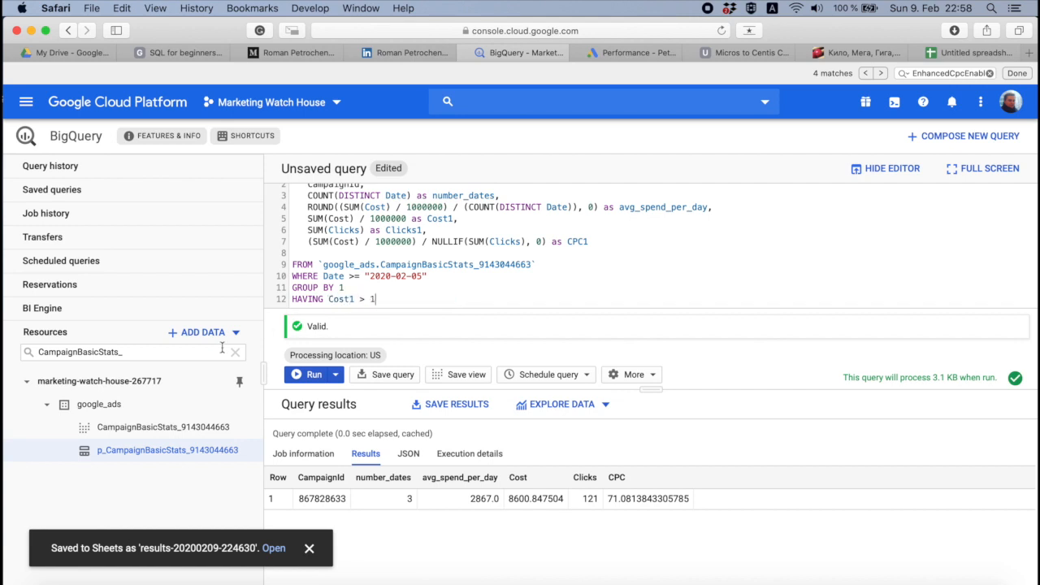
{"action": "left_click", "coordinate": [312, 374]}
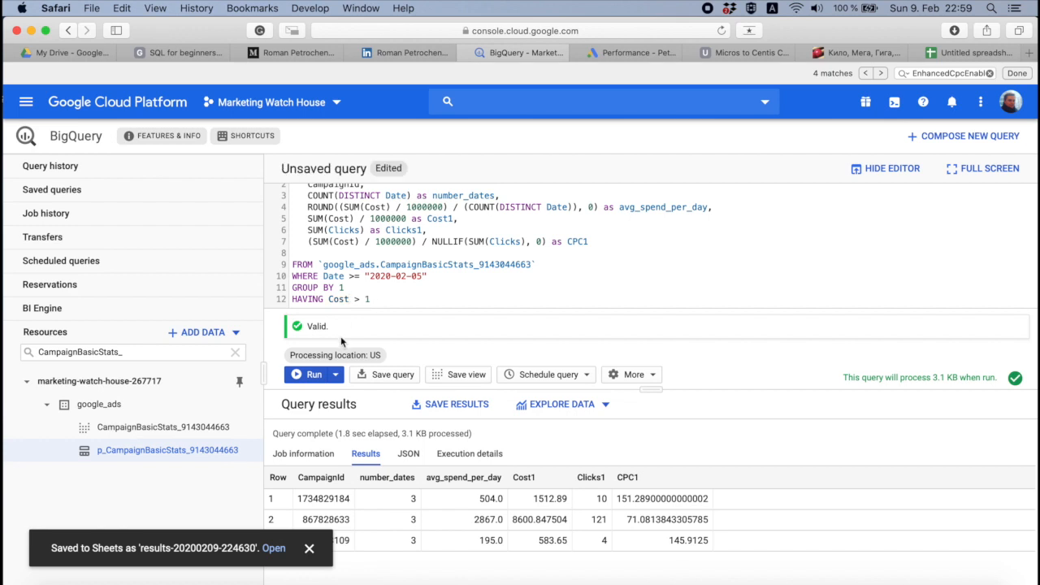
View the CampaignBasicStats schema and rename the cost alias to CostPerCampaign, used in HAVING.
{"action": "double_click", "coordinate": [426, 263]}
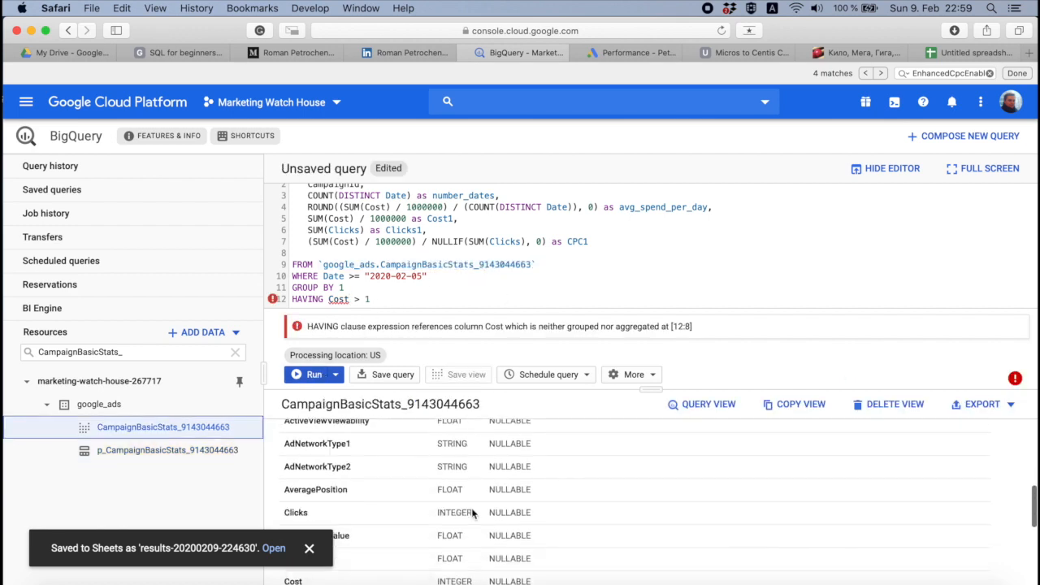
{"action": "scroll", "scroll_direction": "down", "scroll_amount": 3}
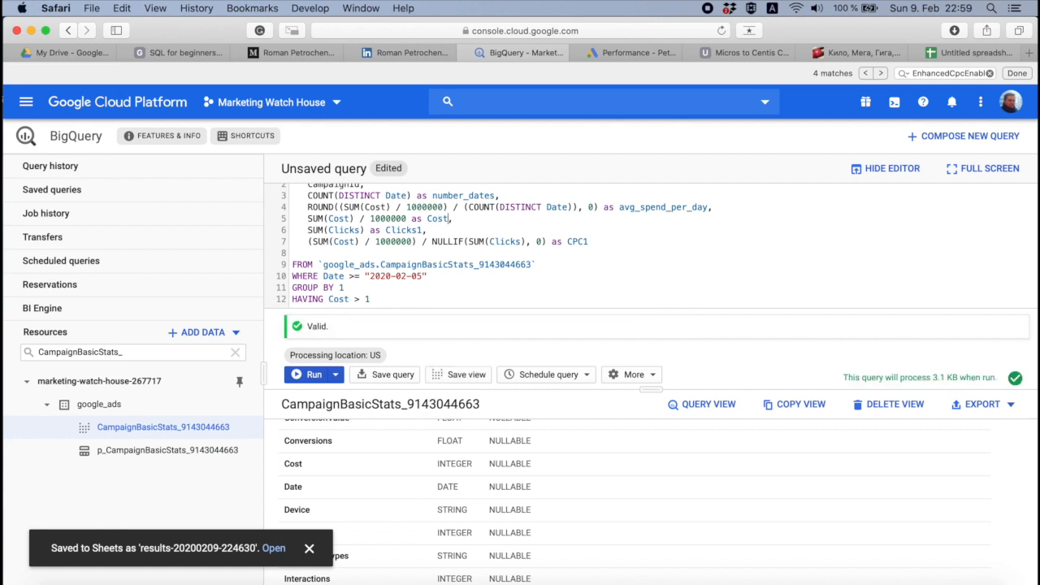
{"action": "type", "text": "PerCampaign"}
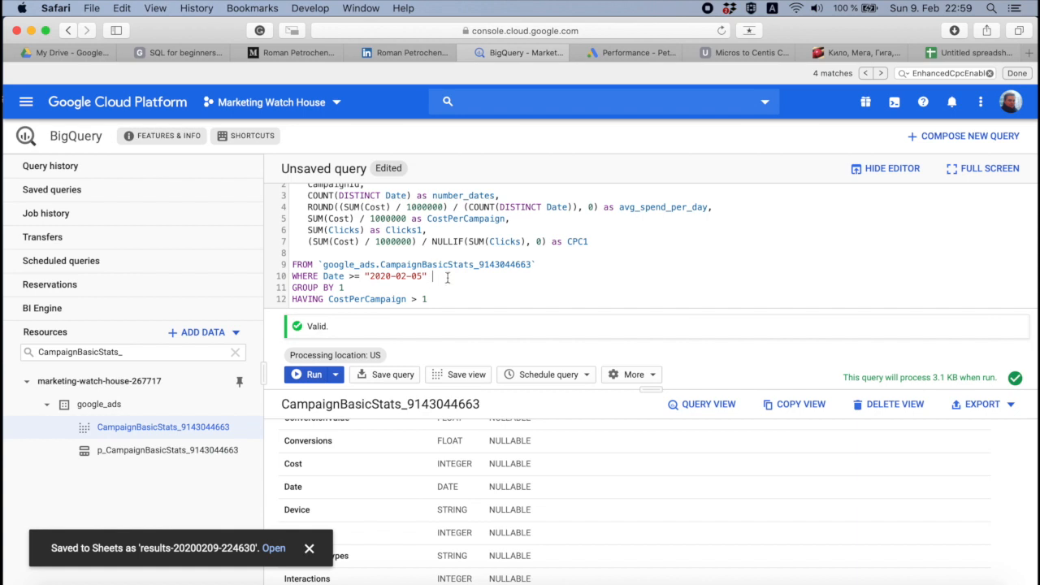
Append AND CostPerCampaign > 1 to WHERE, producing an unrecognized-name error.
{"action": "type", "text": "AND"}
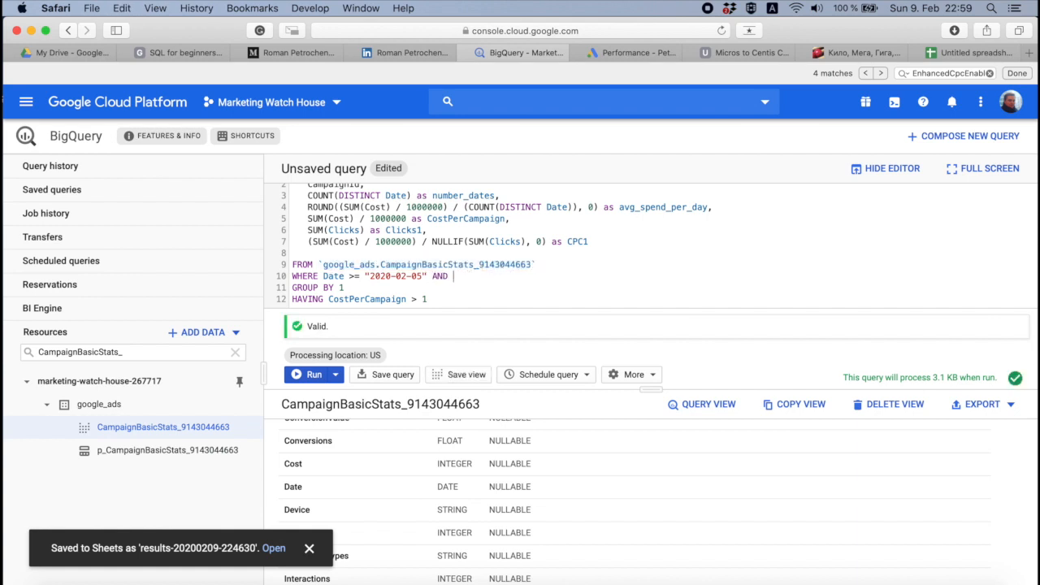
{"action": "type", "text": "CostPerCampaign > 1"}
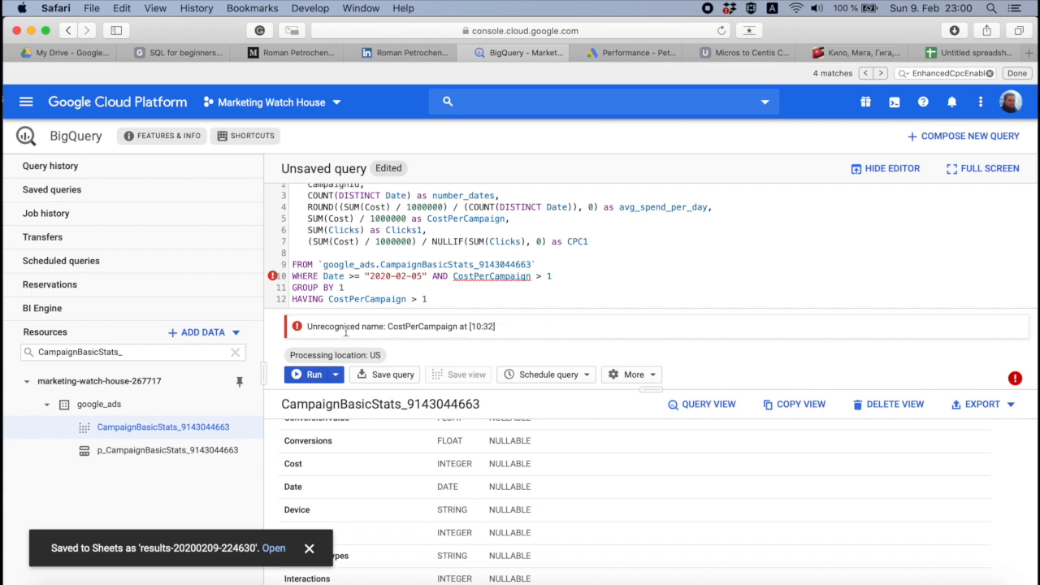
Delete 'AND CostPerCampaign > 1' from WHERE so the query validates again.
{"action": "double_click", "coordinate": [491, 276]}
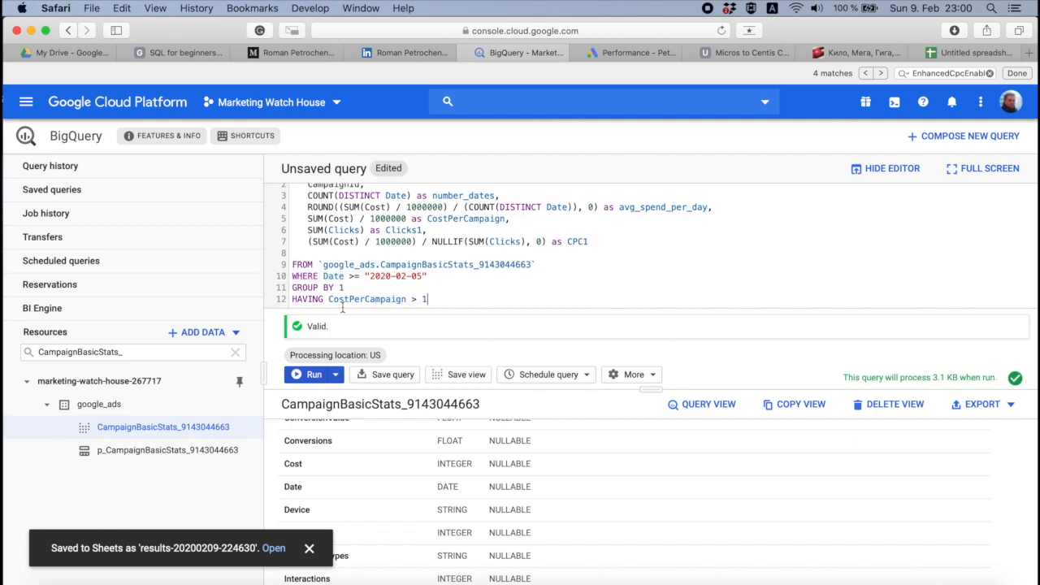
{"action": "triple_click", "coordinate": [357, 299]}
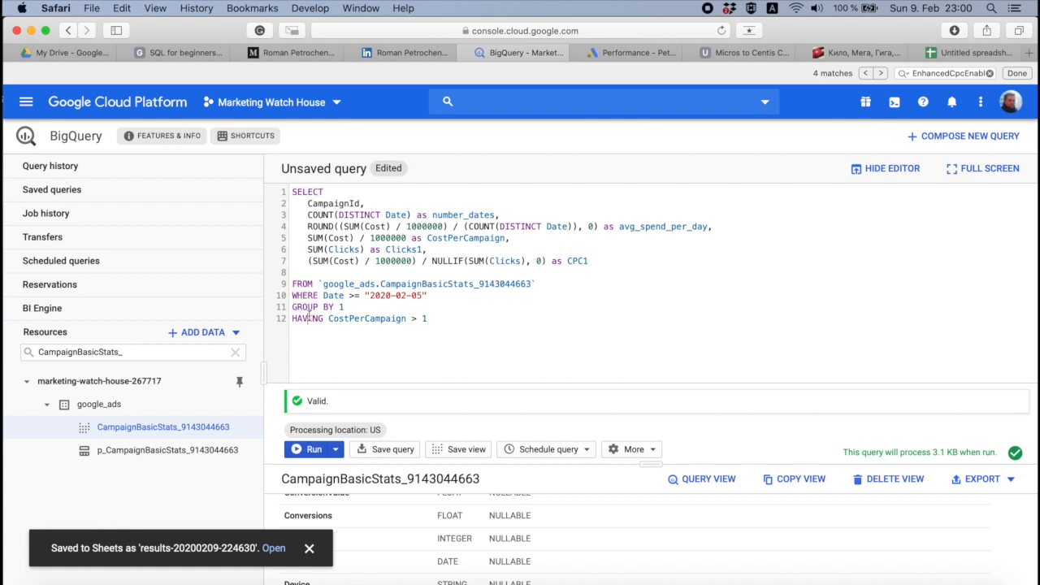
{"action": "double_click", "coordinate": [306, 317]}
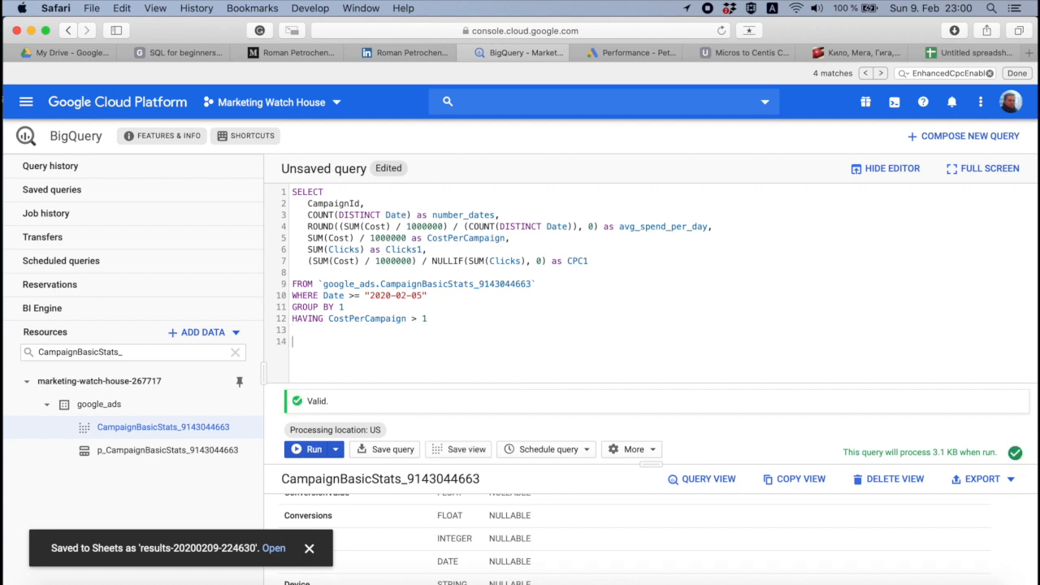
Start ORDER BY with CostPerCampaign DESC and CampaignId ASC.
{"action": "type", "text": "ORDER"}
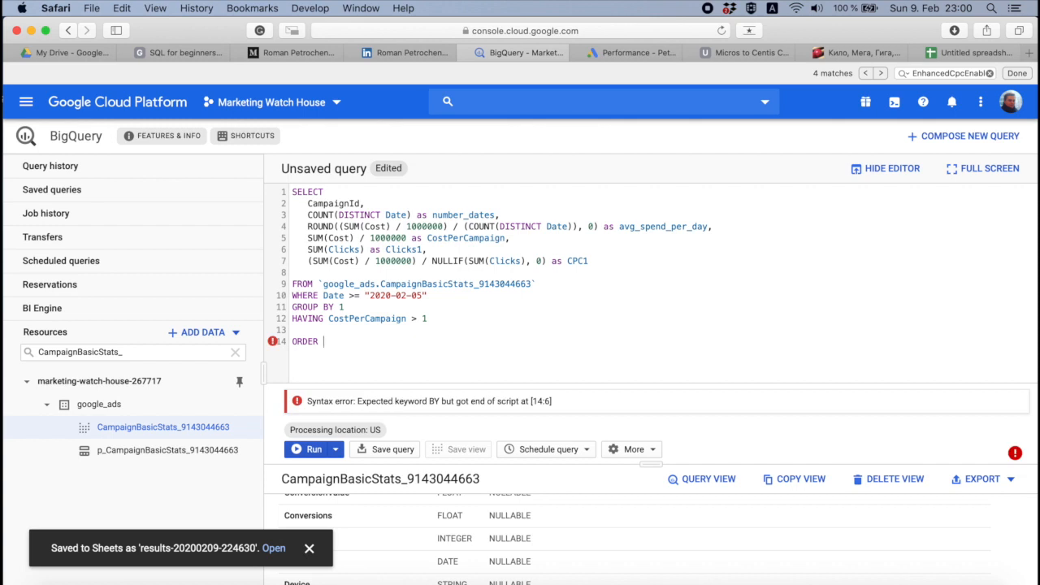
{"action": "type", "text": "BY"}
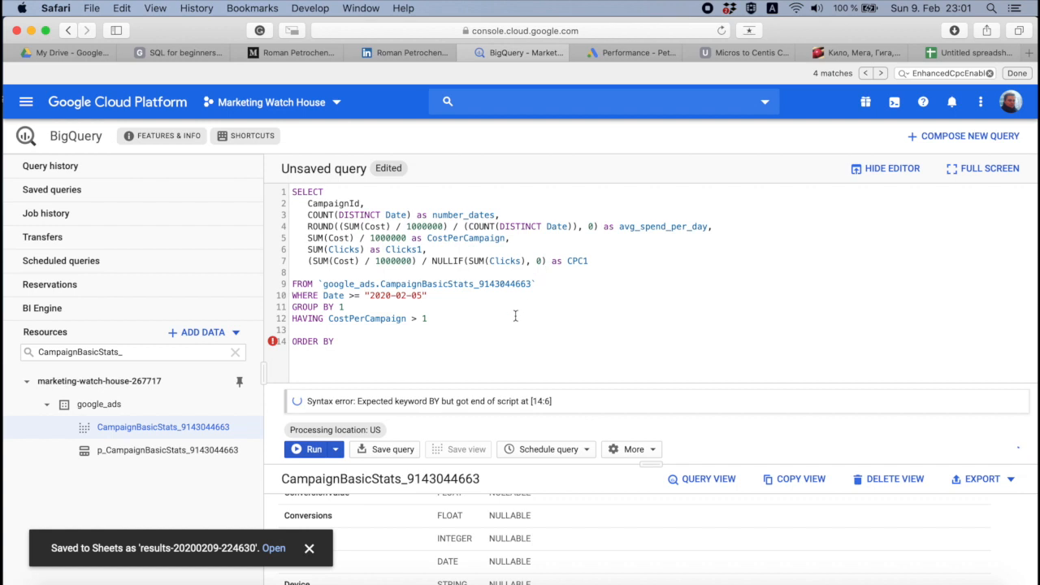
{"action": "double_click", "coordinate": [367, 317]}
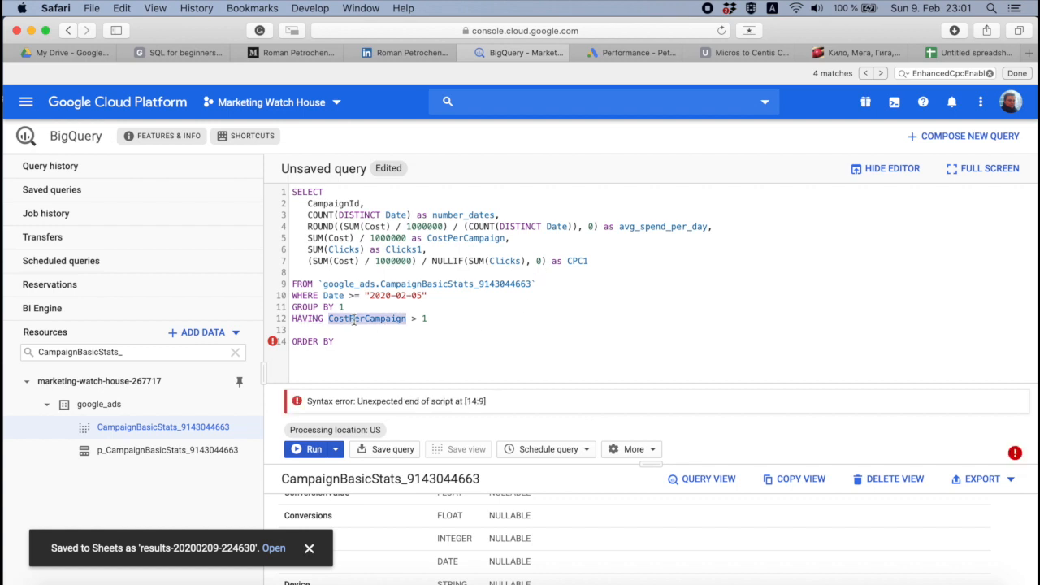
{"action": "type", "text": "CostPerCampaign"}
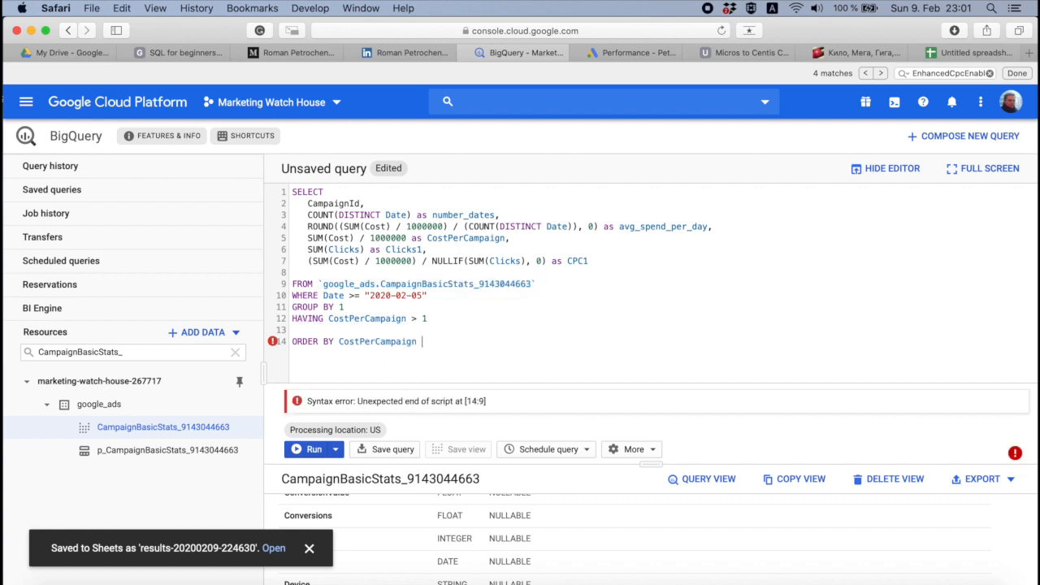
{"action": "type", "text": "DESC"}
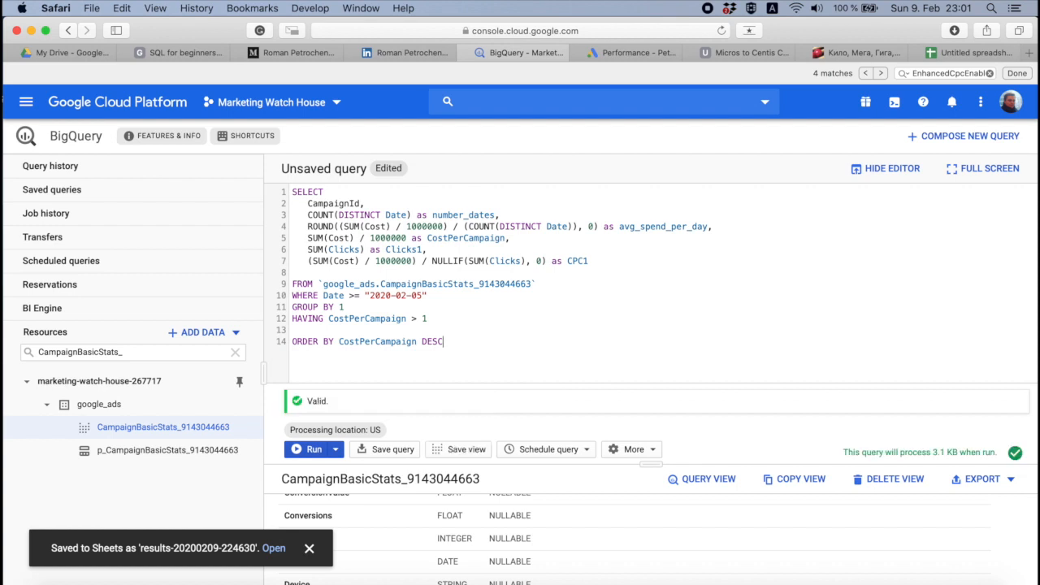
{"action": "type", "text": "ASC"}
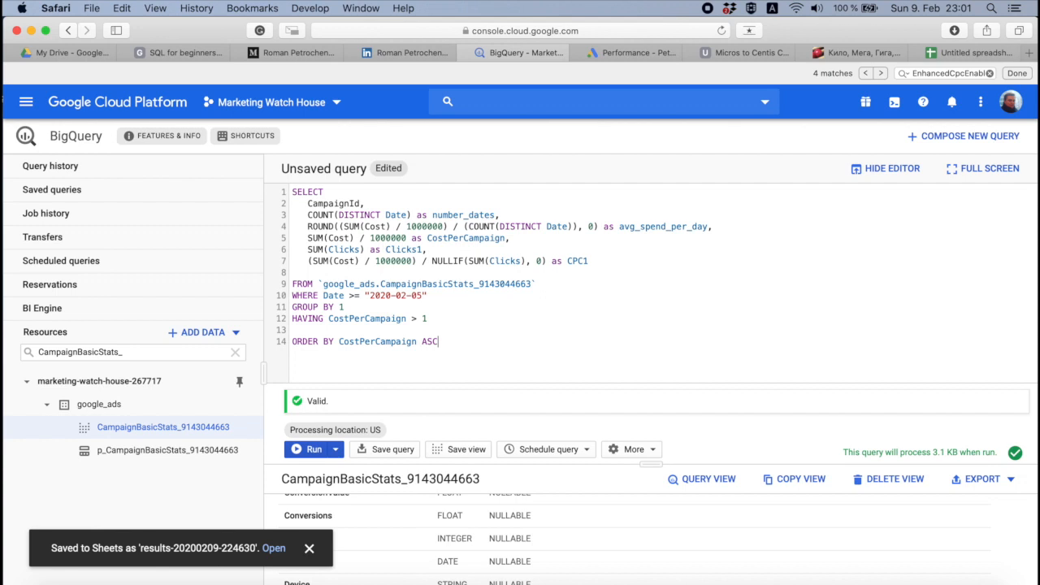
{"action": "mouse_move", "coordinate": [461, 300]}
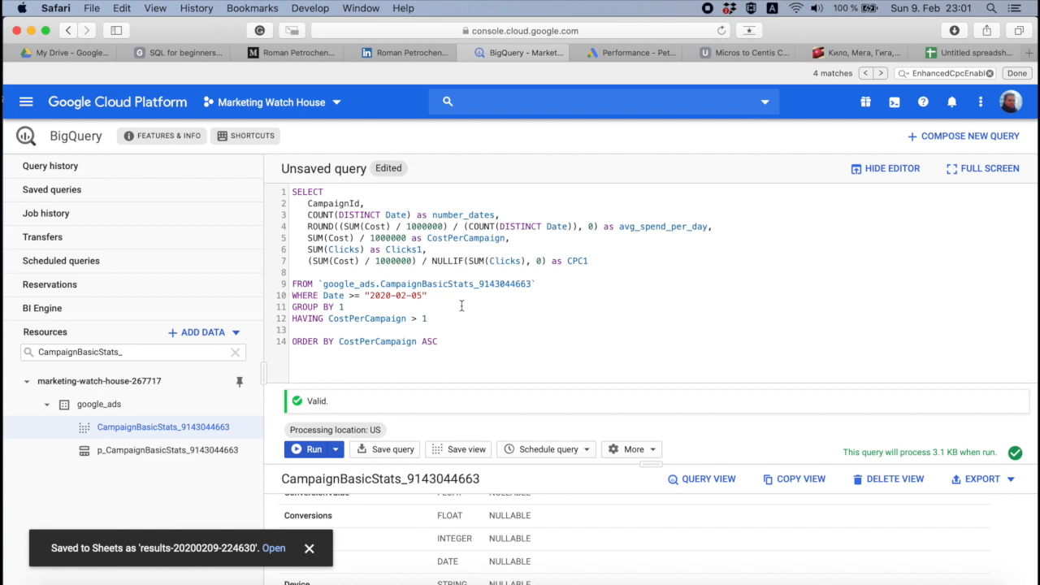
Finish the clause as ORDER BY CostPerCampaign DESC, CampaignId ASC, CPC1 DESC.
{"action": "type", "text": "DESC"}
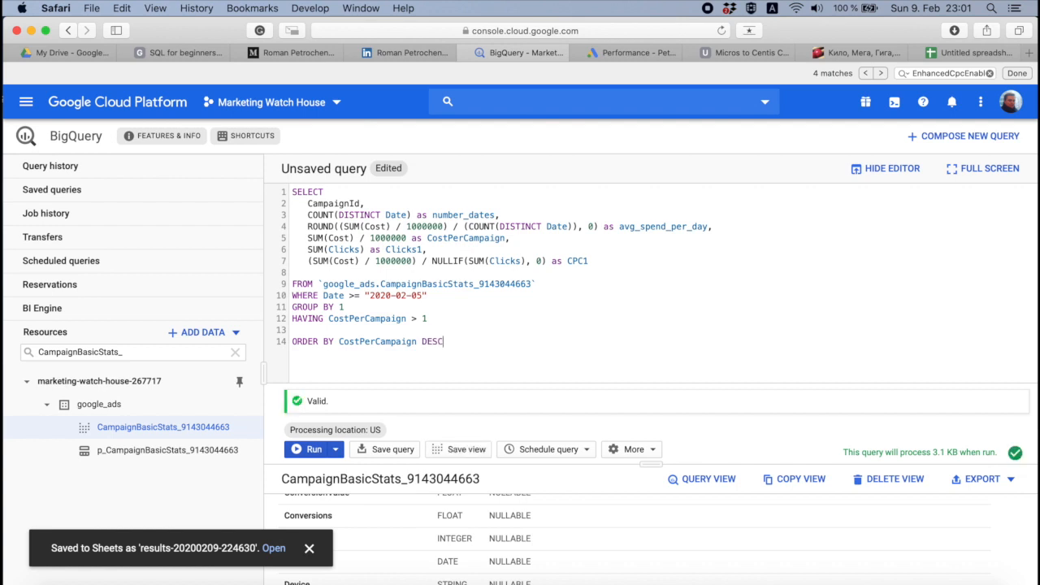
{"action": "type", "text": ", CampaignId"}
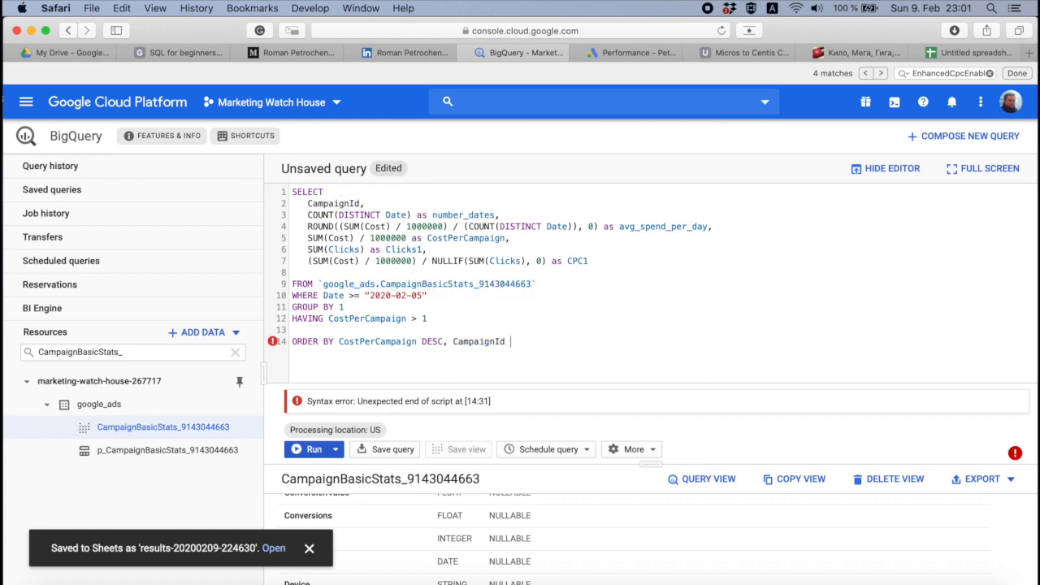
{"action": "type", "text": "ASC,"}
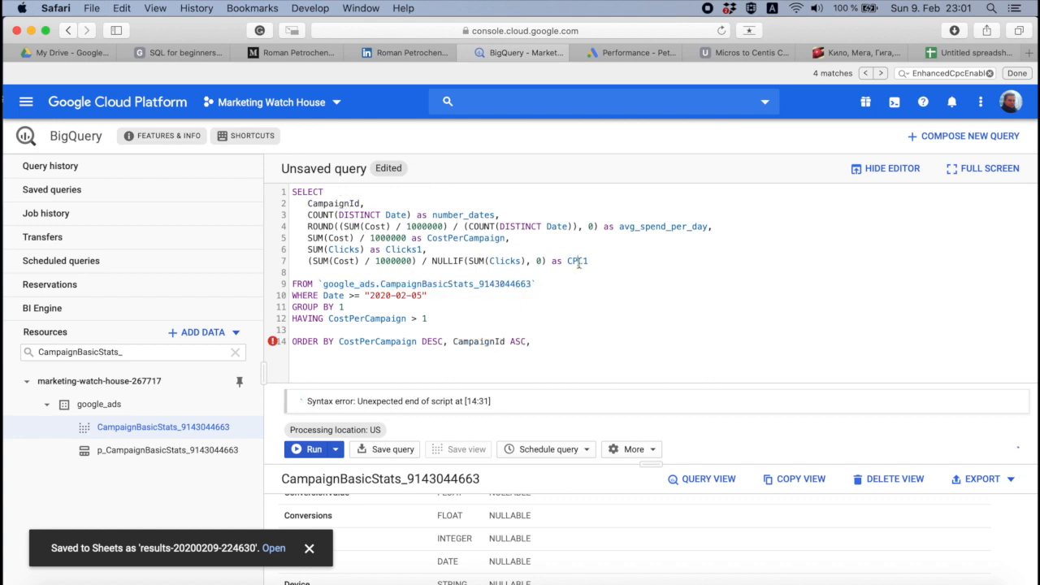
{"action": "type", "text": "CPC1 DES"}
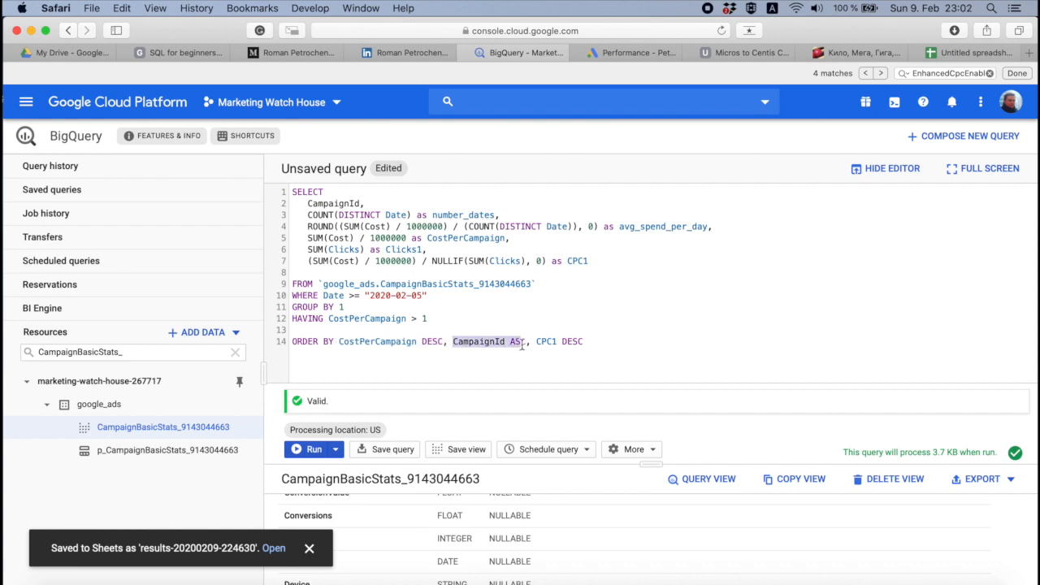
{"action": "type", "text": "C"}
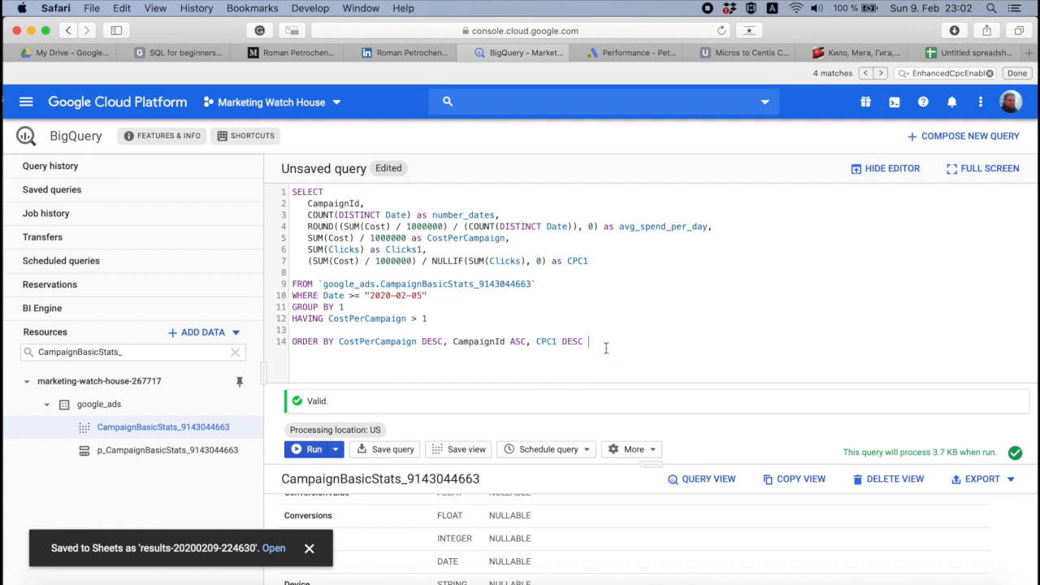
{"action": "key", "text": "Return"}
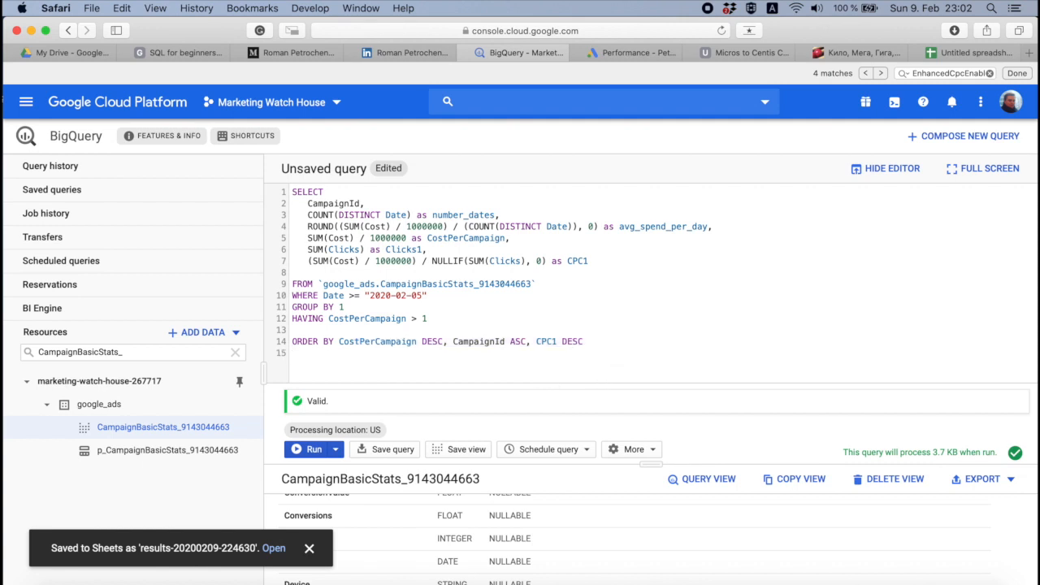
Add LIMIT 2 after ORDER BY and rerun, returning the top two campaigns with 867828633 first.
{"action": "type", "text": "LIMIT"}
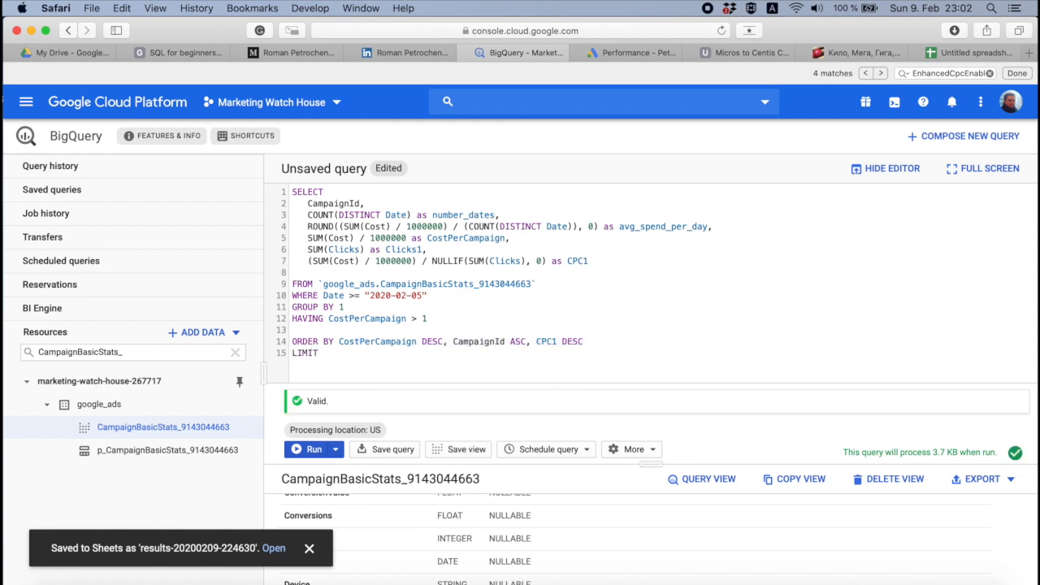
{"action": "type", "text": "1"}
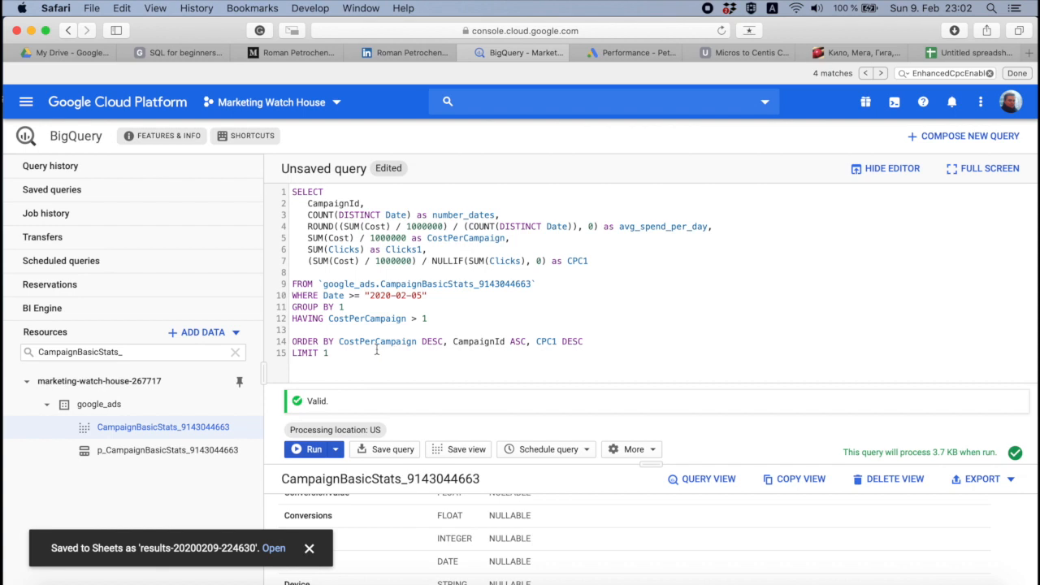
{"action": "left_click", "coordinate": [314, 449]}
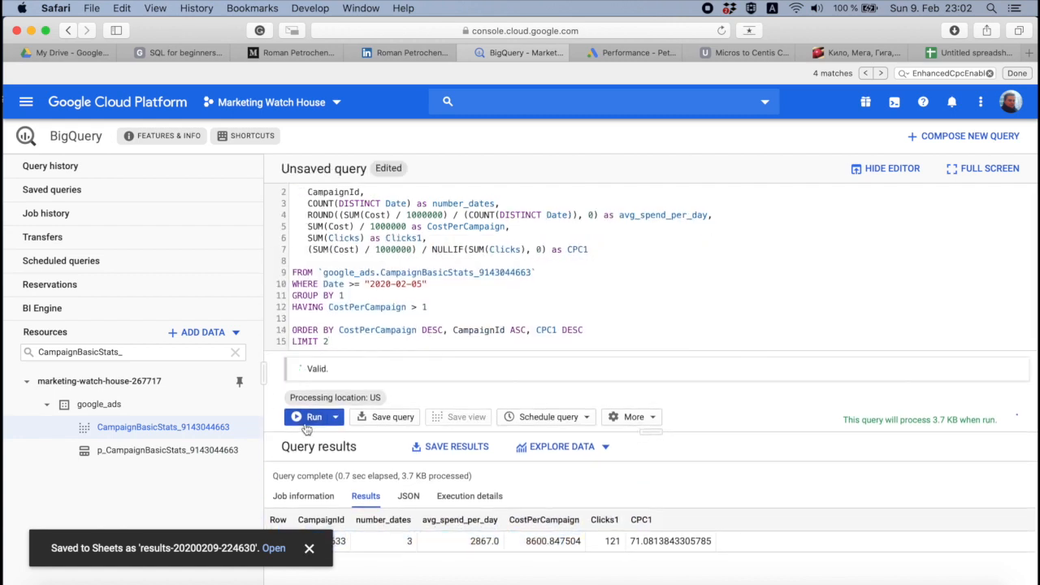
{"action": "left_click", "coordinate": [312, 416]}
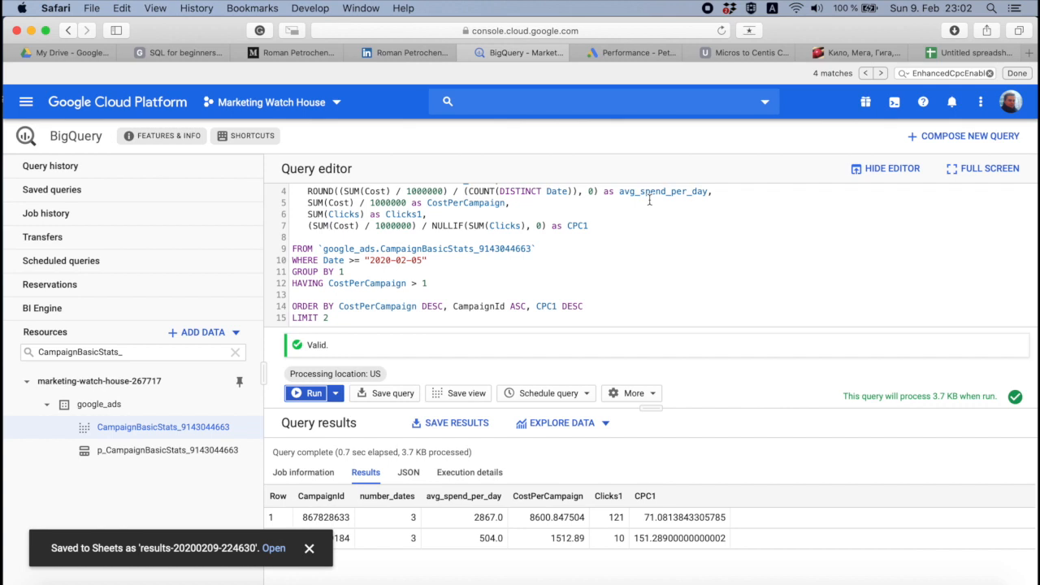
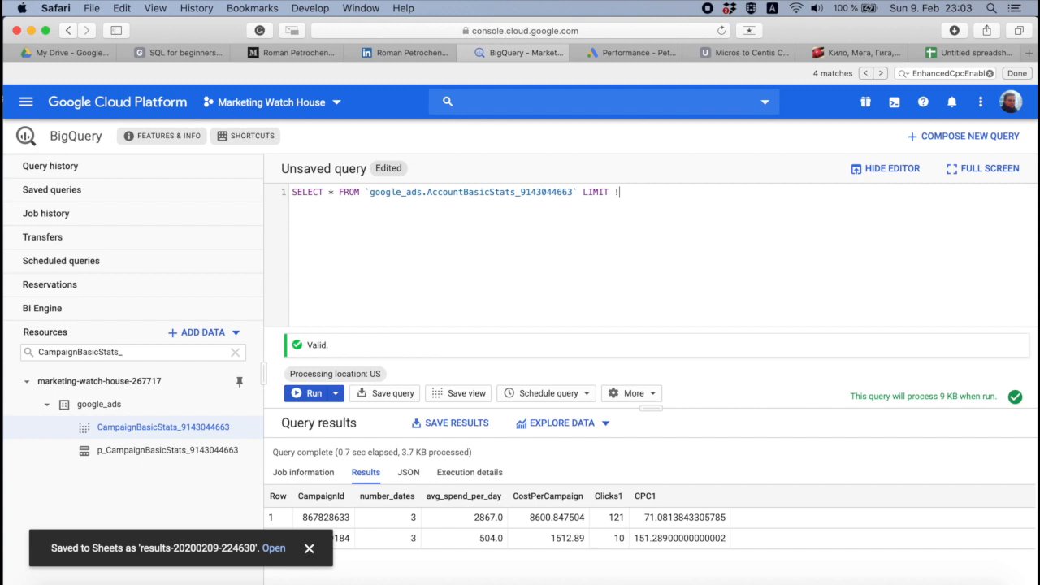
{"action": "left_click", "coordinate": [312, 391]}
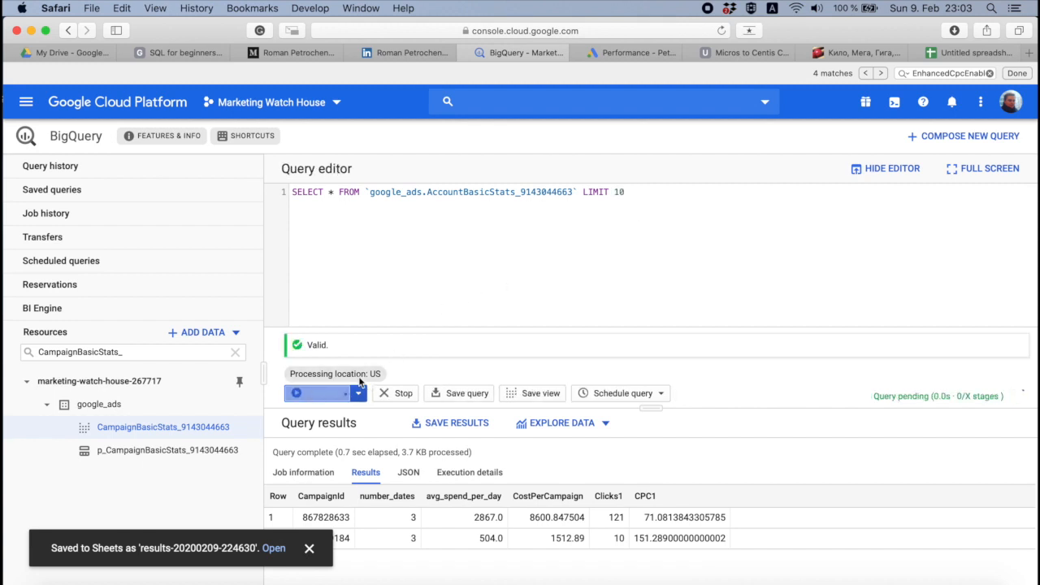
{"action": "left_click", "coordinate": [312, 391]}
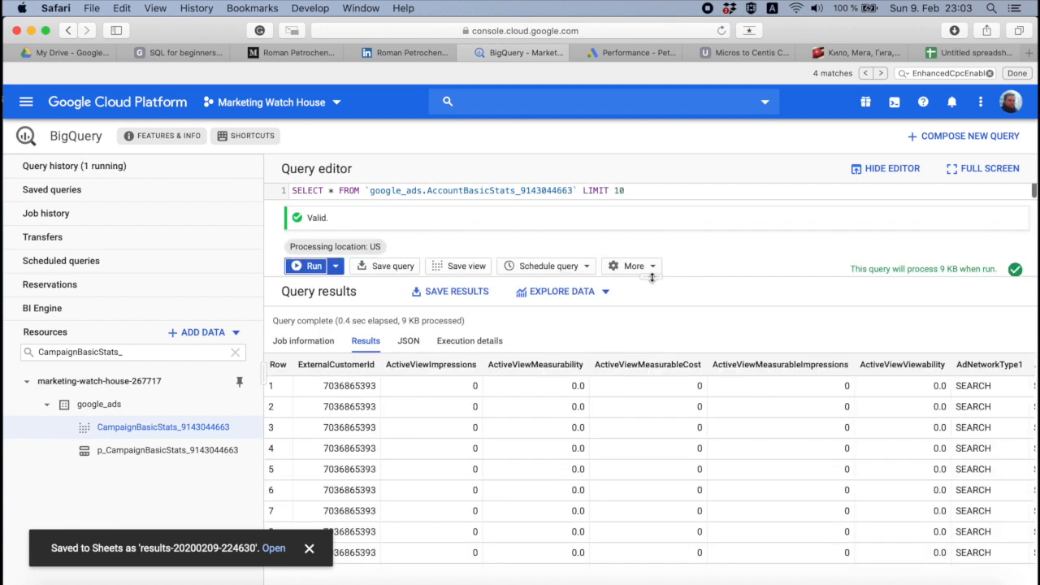
{"action": "scroll", "scroll_direction": "right", "scroll_amount": 3}
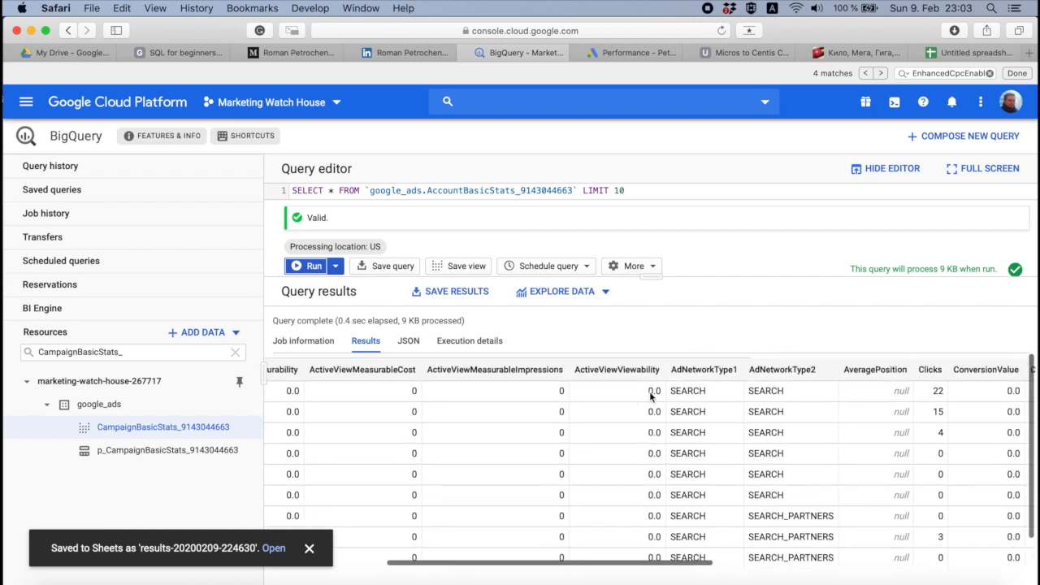
{"action": "scroll", "scroll_direction": "right", "scroll_amount": 3}
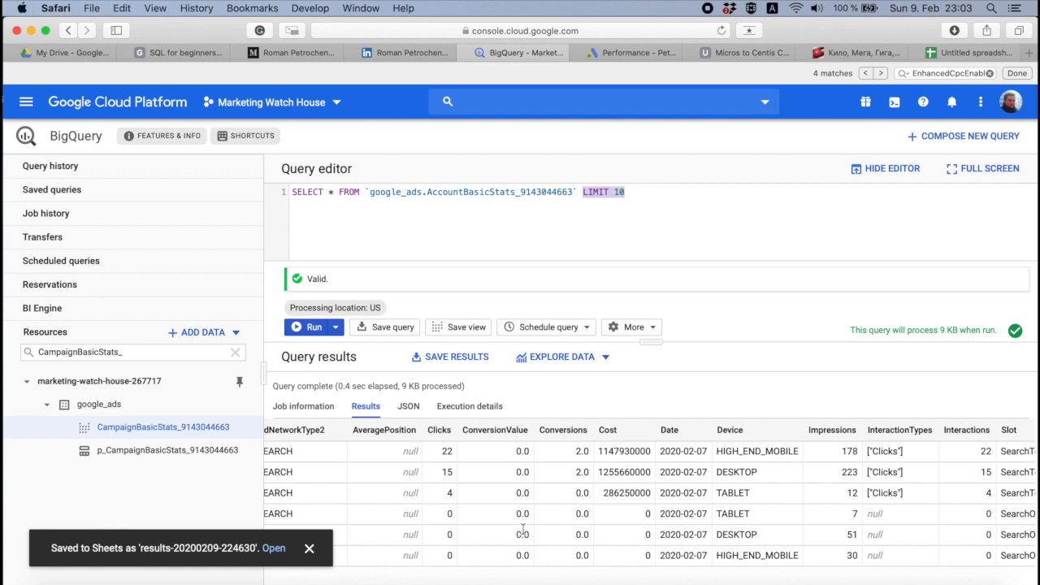
{"action": "mouse_move", "coordinate": [706, 516]}
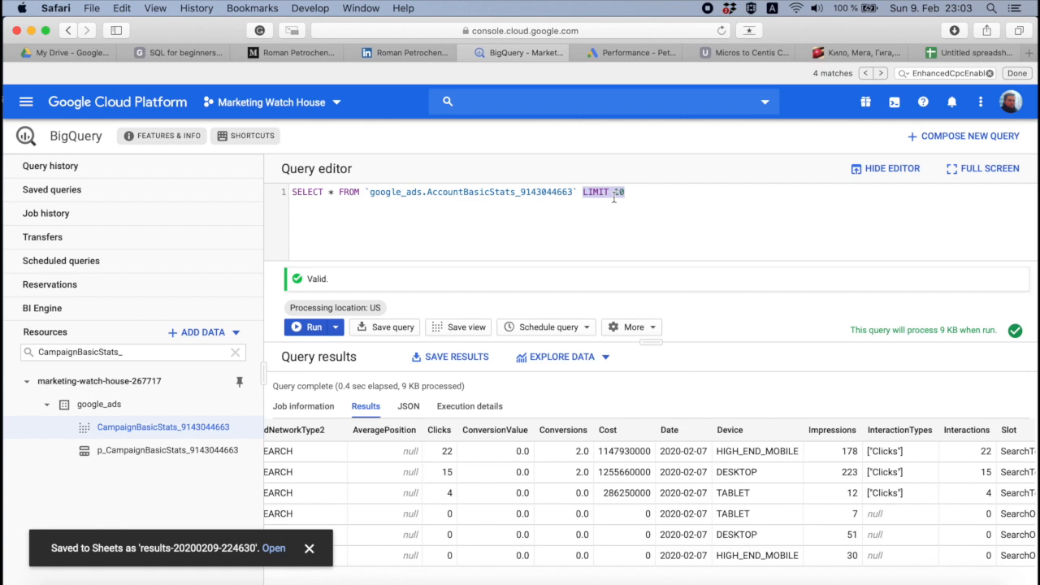
{"action": "type", "text": "10"}
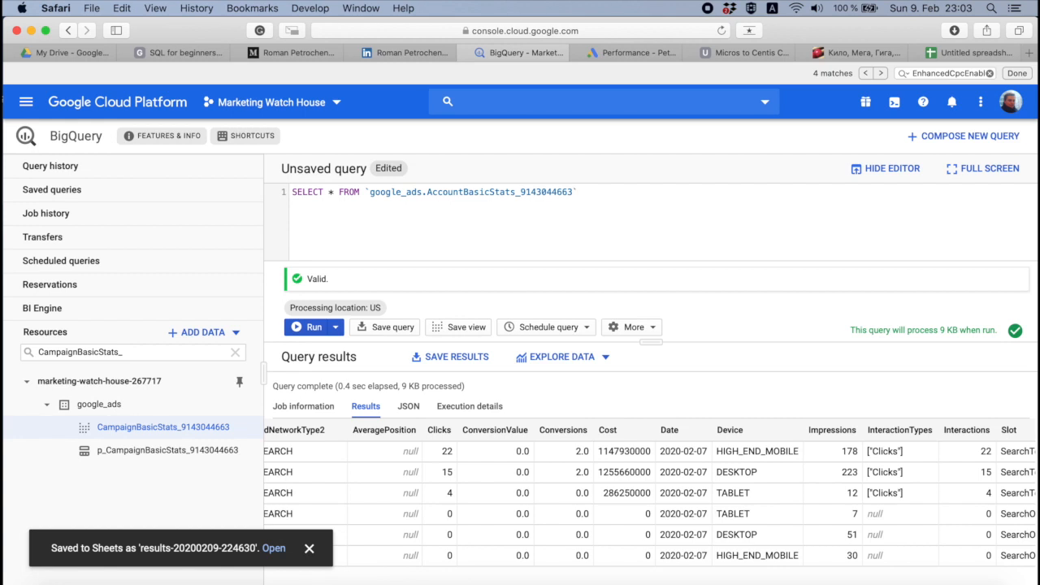
{"action": "type", "text": "LIMIT 10"}
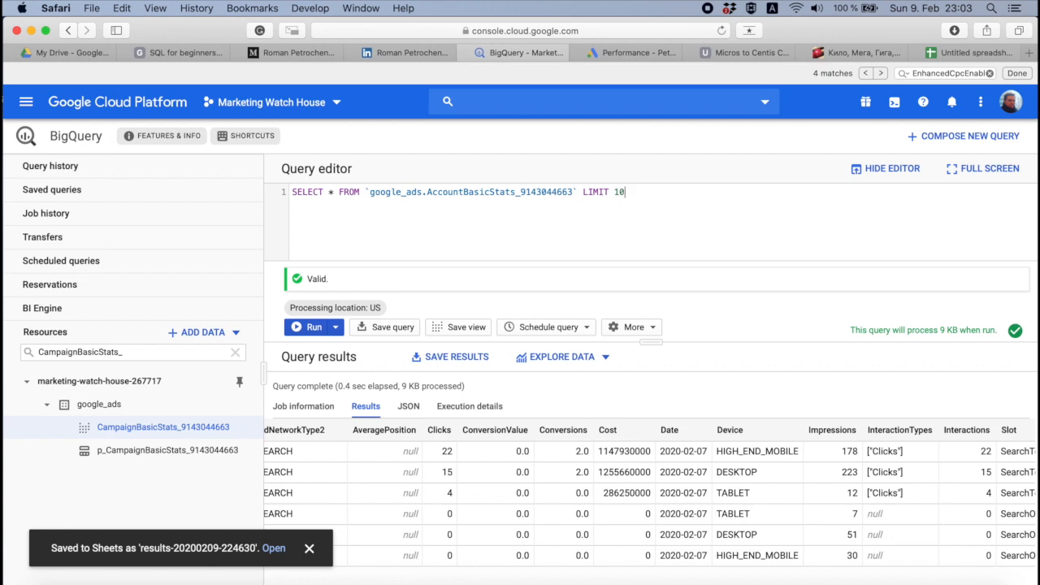
{"action": "mouse_move", "coordinate": [624, 194]}
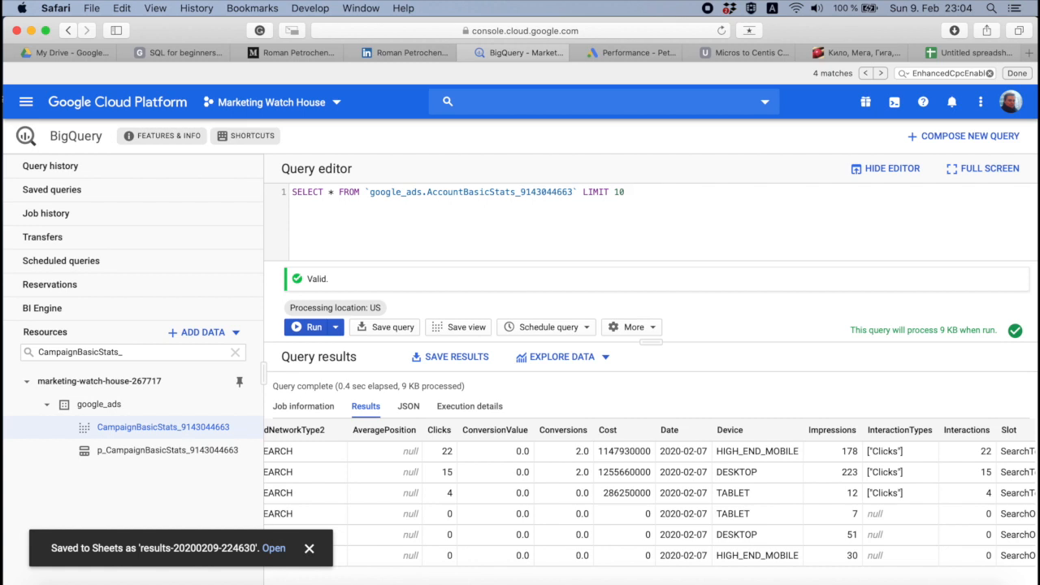
{"action": "left_click", "coordinate": [624, 192]}
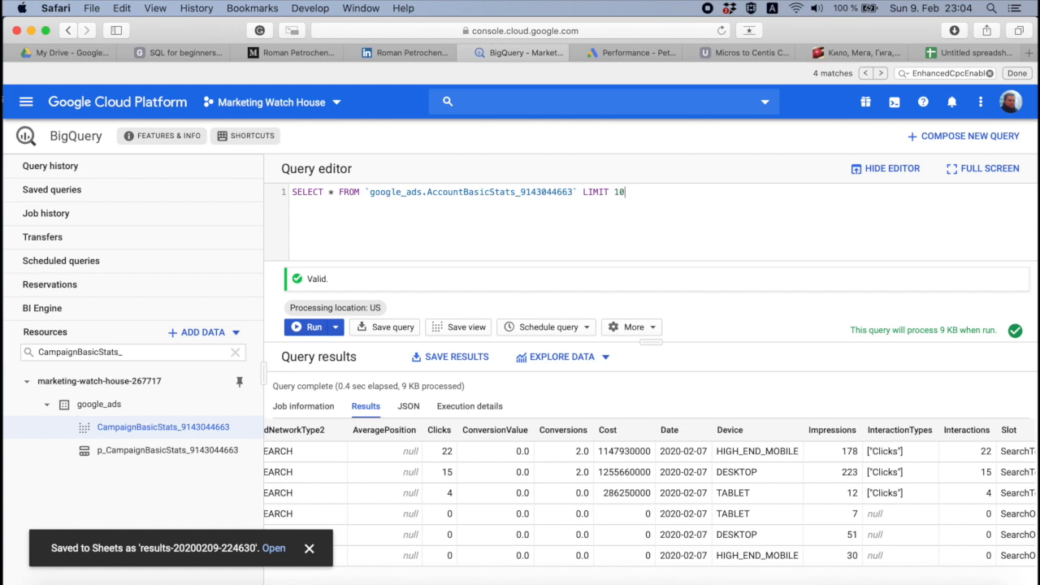